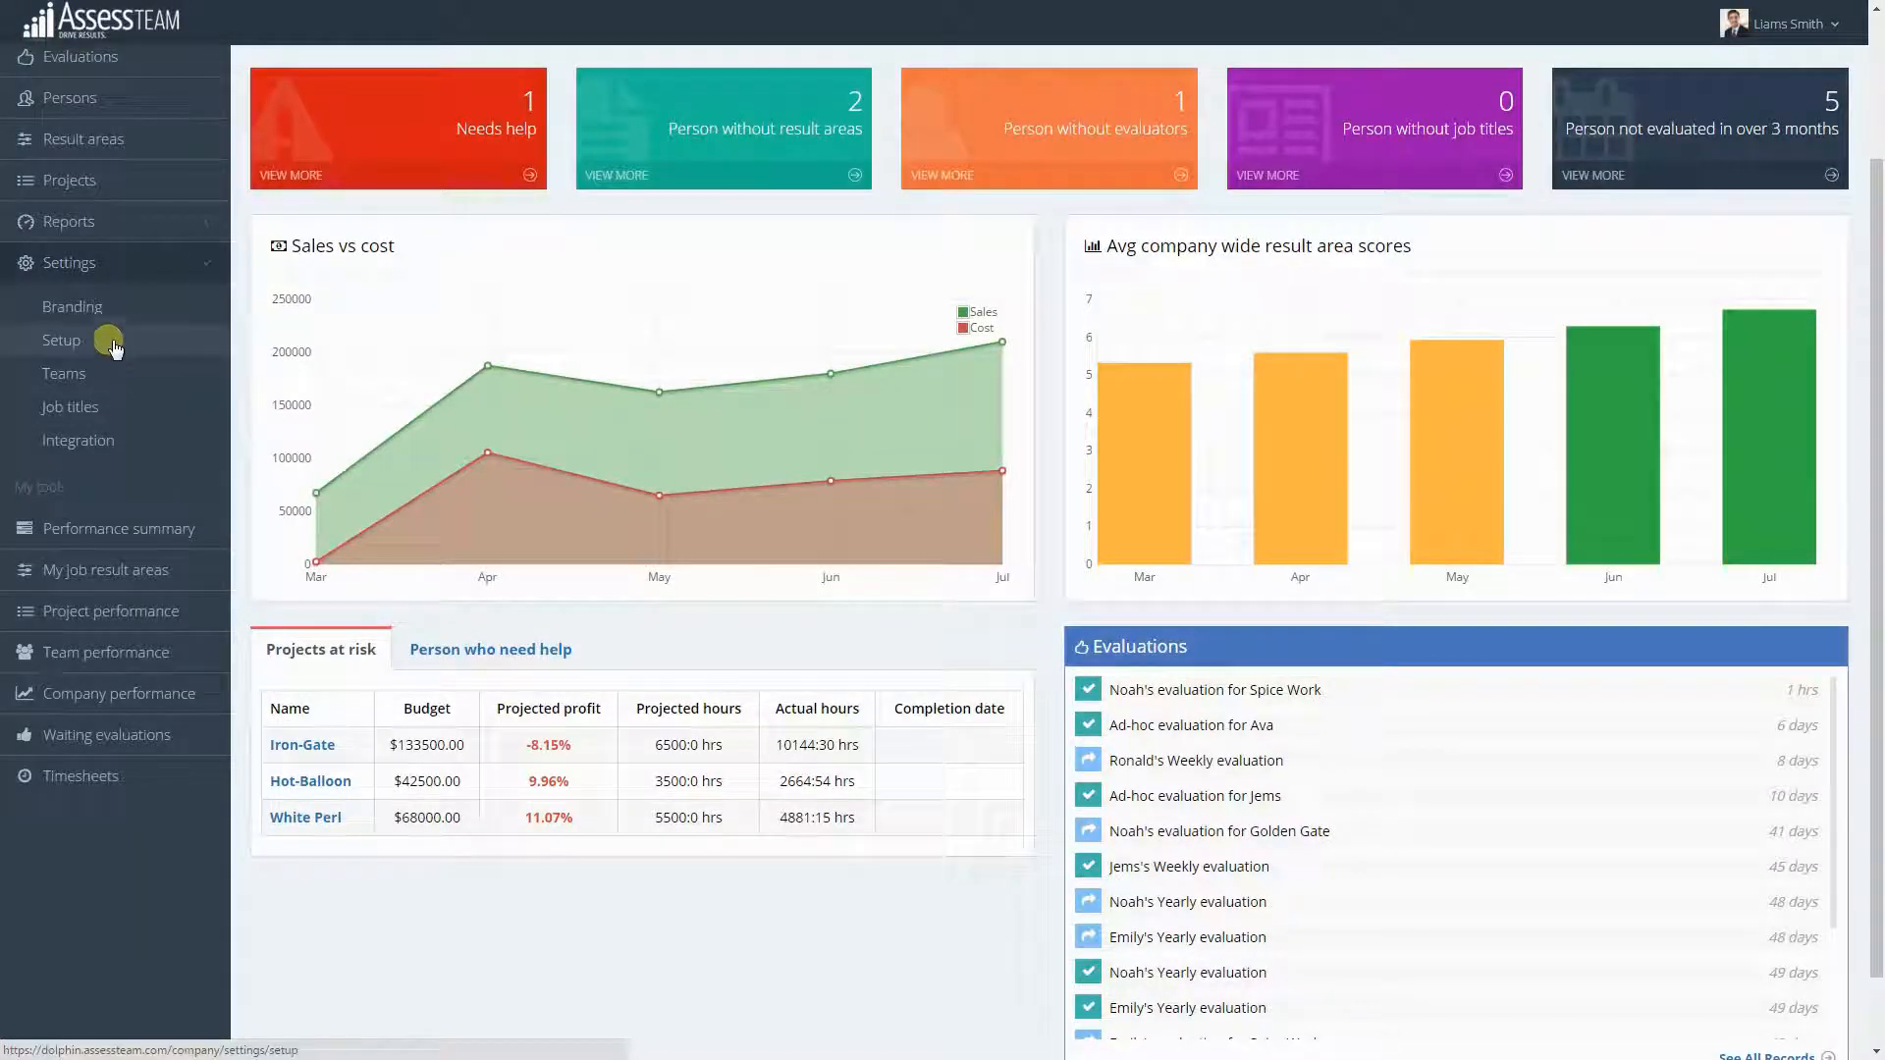
Step: Open the Setup page under Settings to view industry, project types, currency and baseline
click(61, 340)
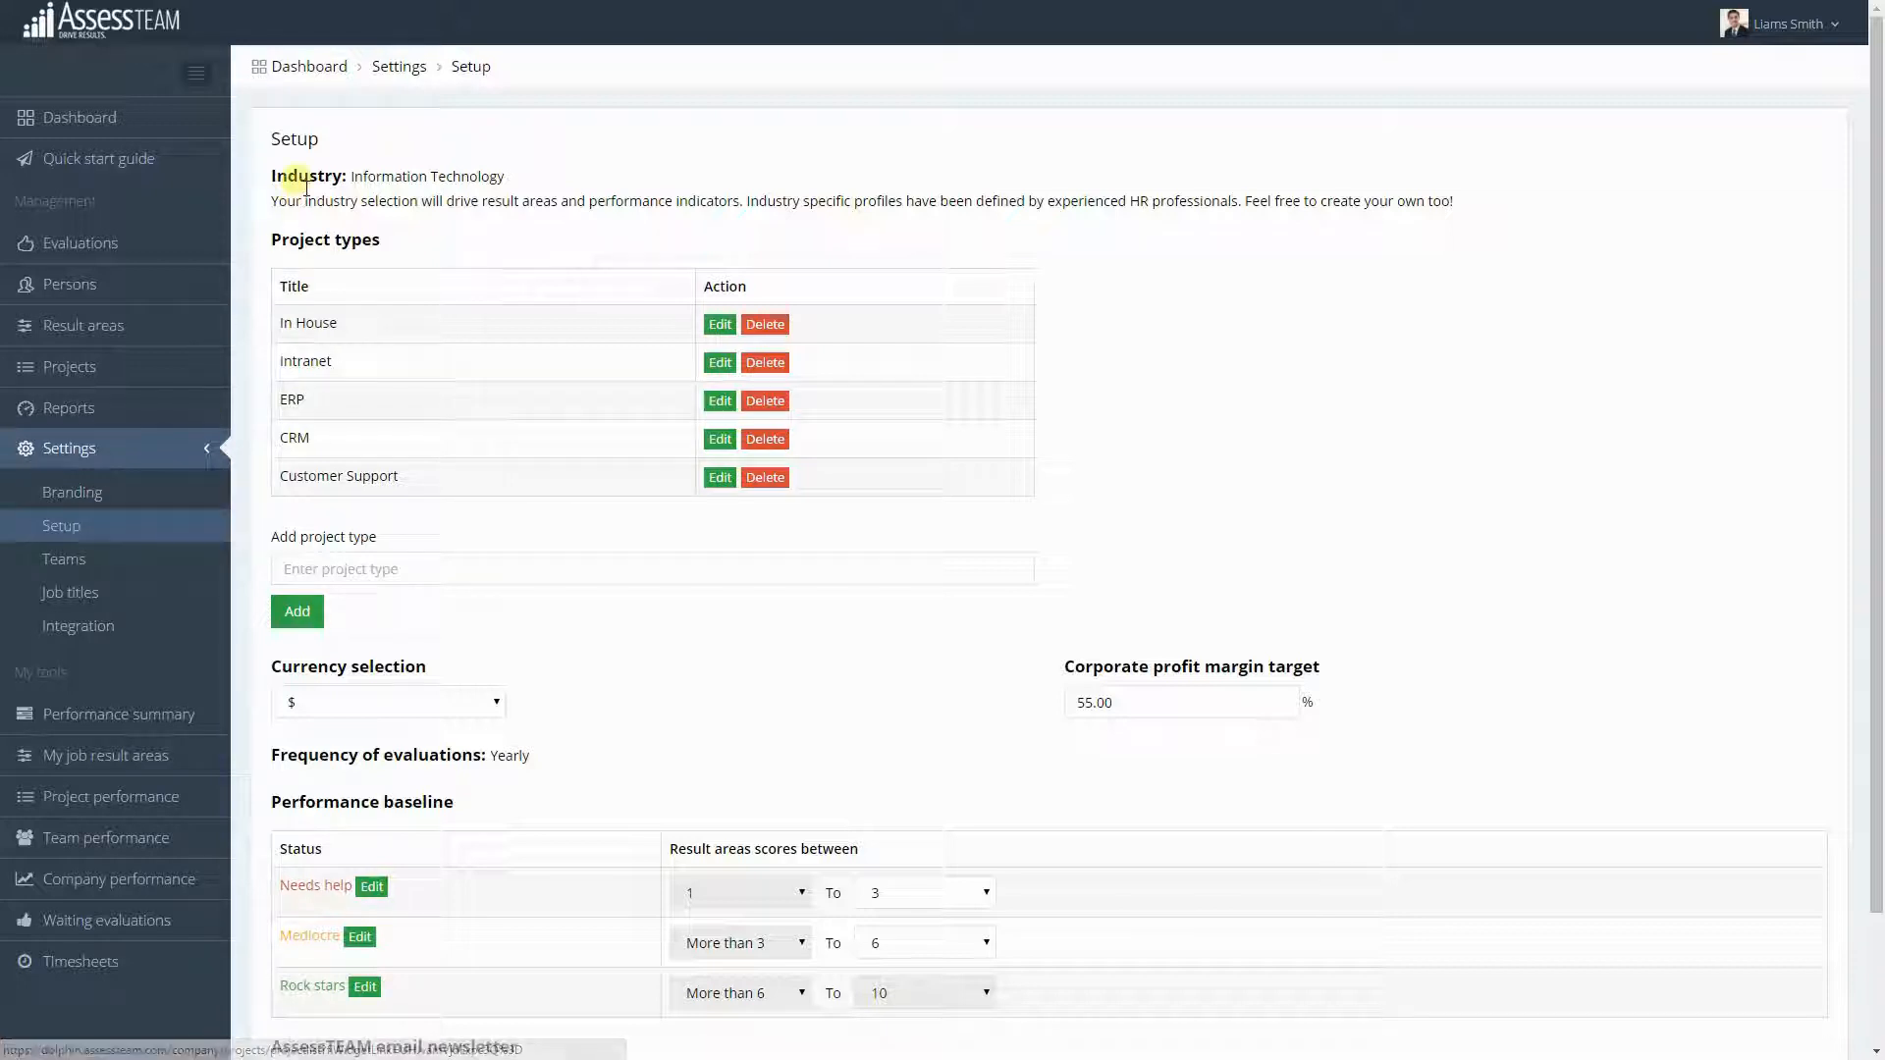
mouse_move(536, 182)
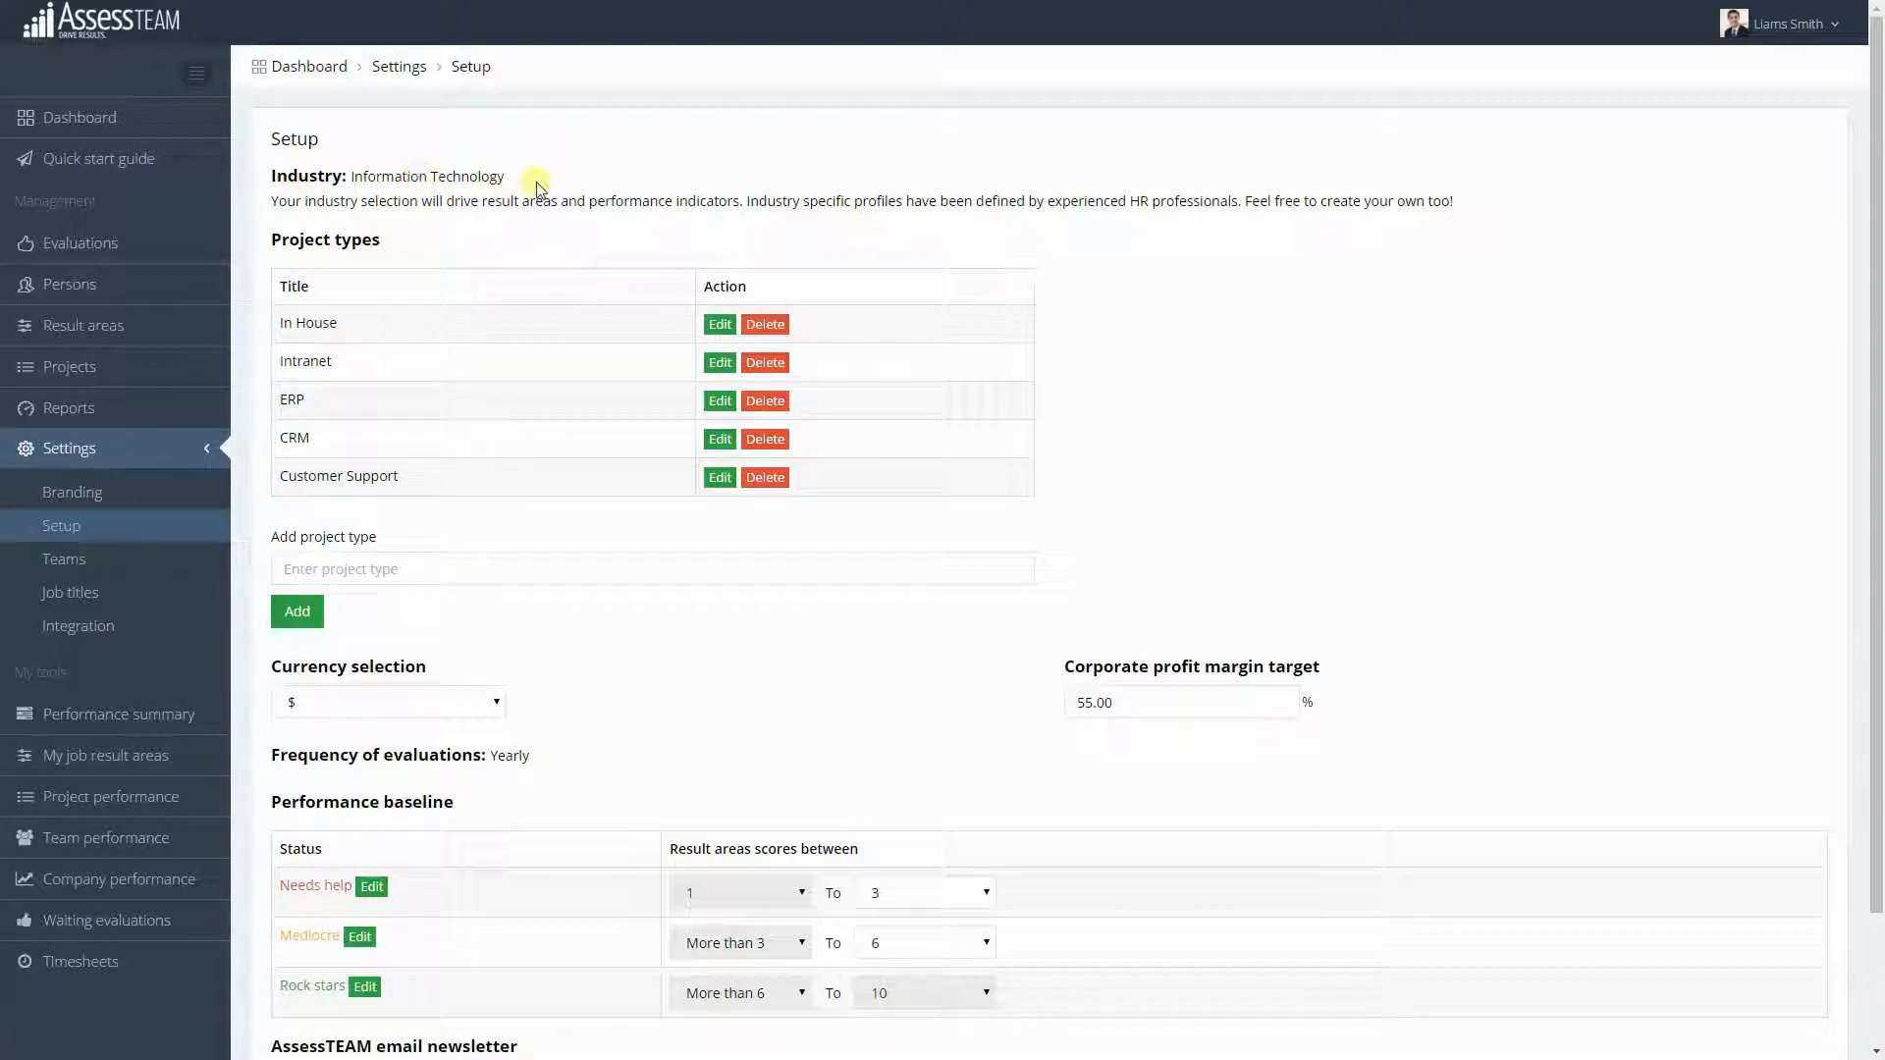
mouse_move(553, 187)
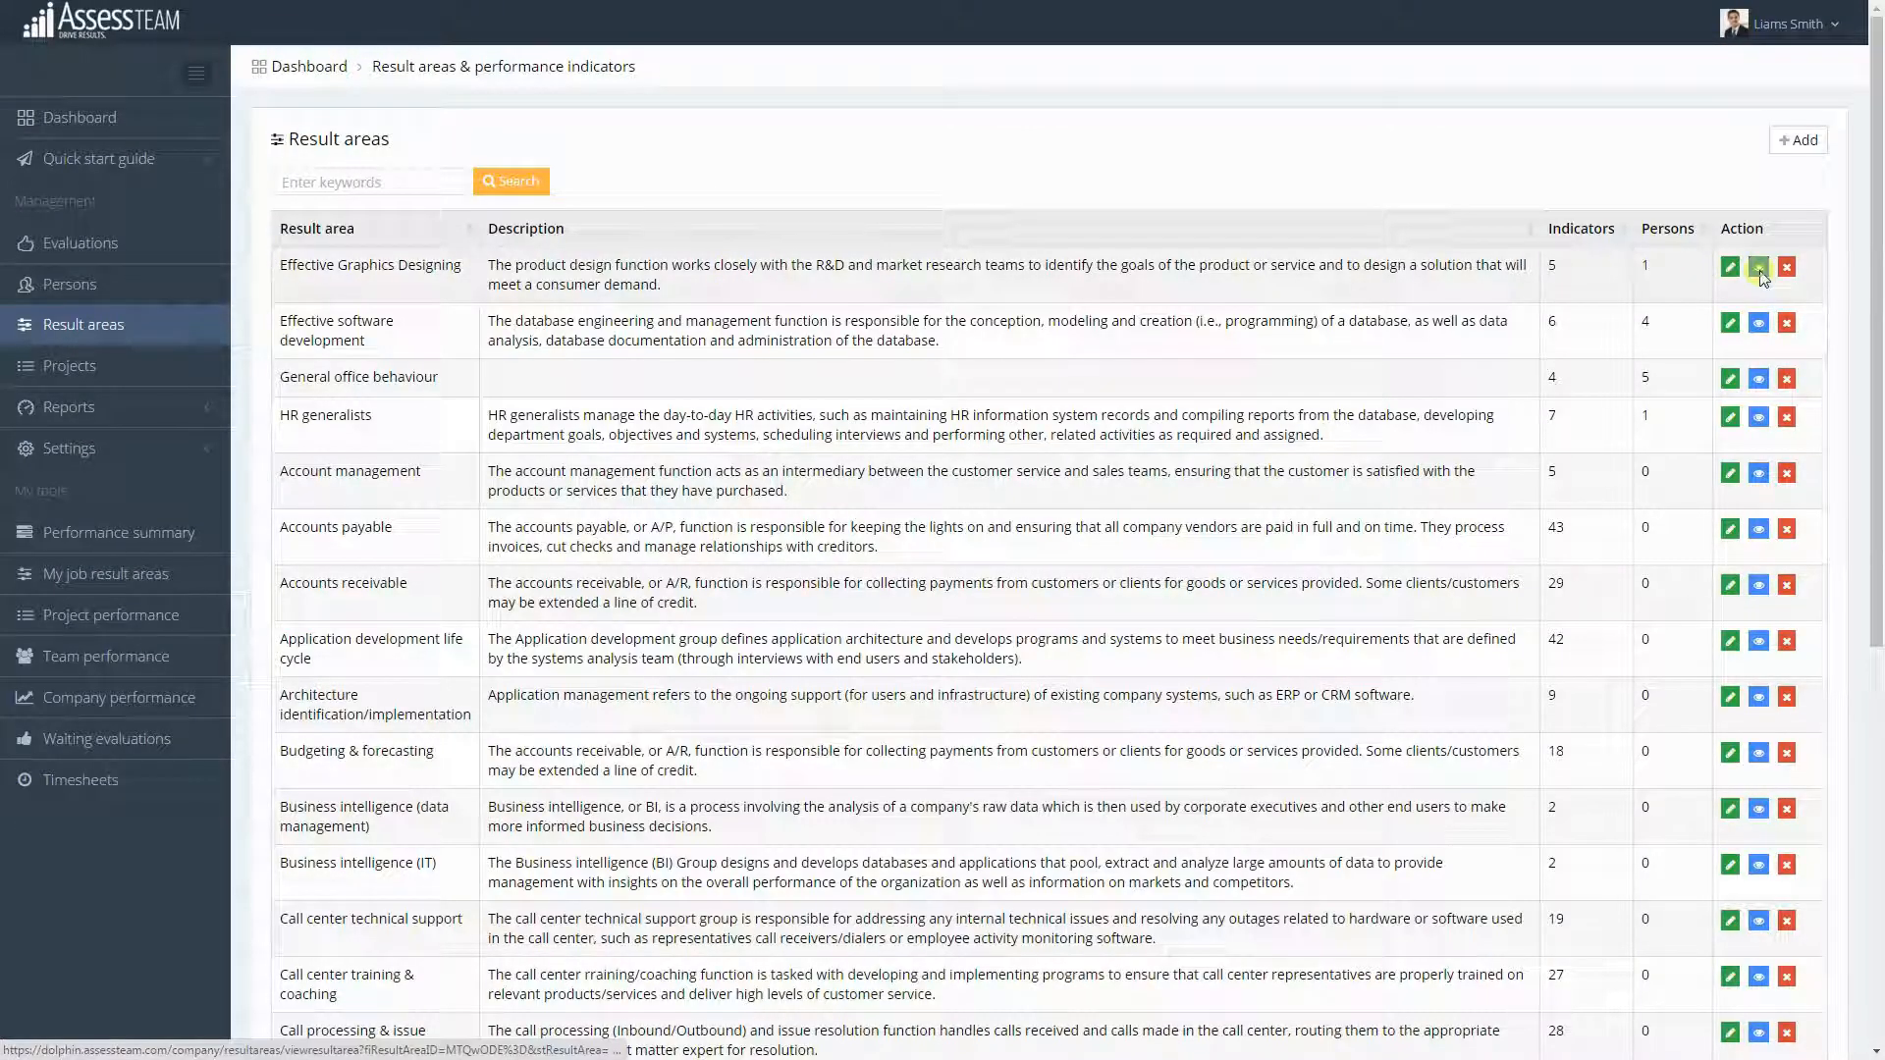
Step: View the Effective Graphics Designing result area's UI/UX Designer indicators and average scores
click(1757, 267)
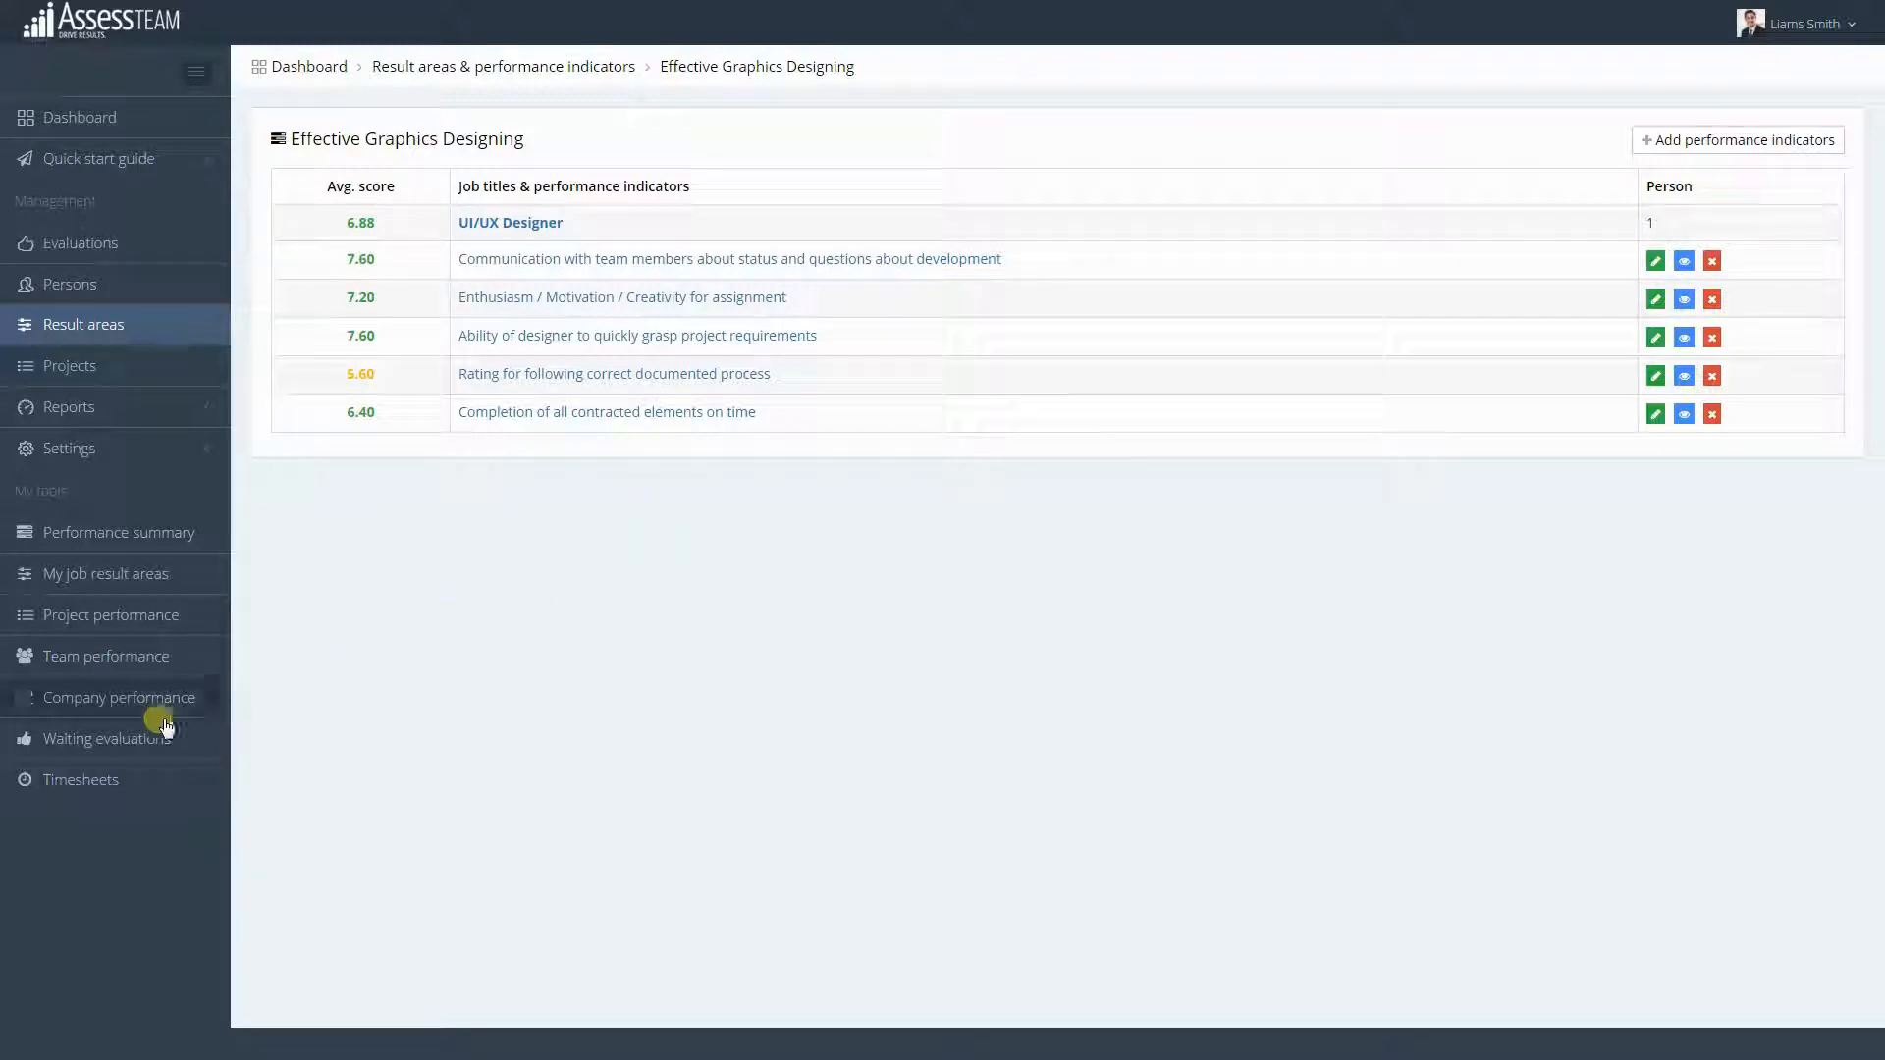
Step: Start the pending project closure evaluation and rate loss of time due to software errors
click(105, 739)
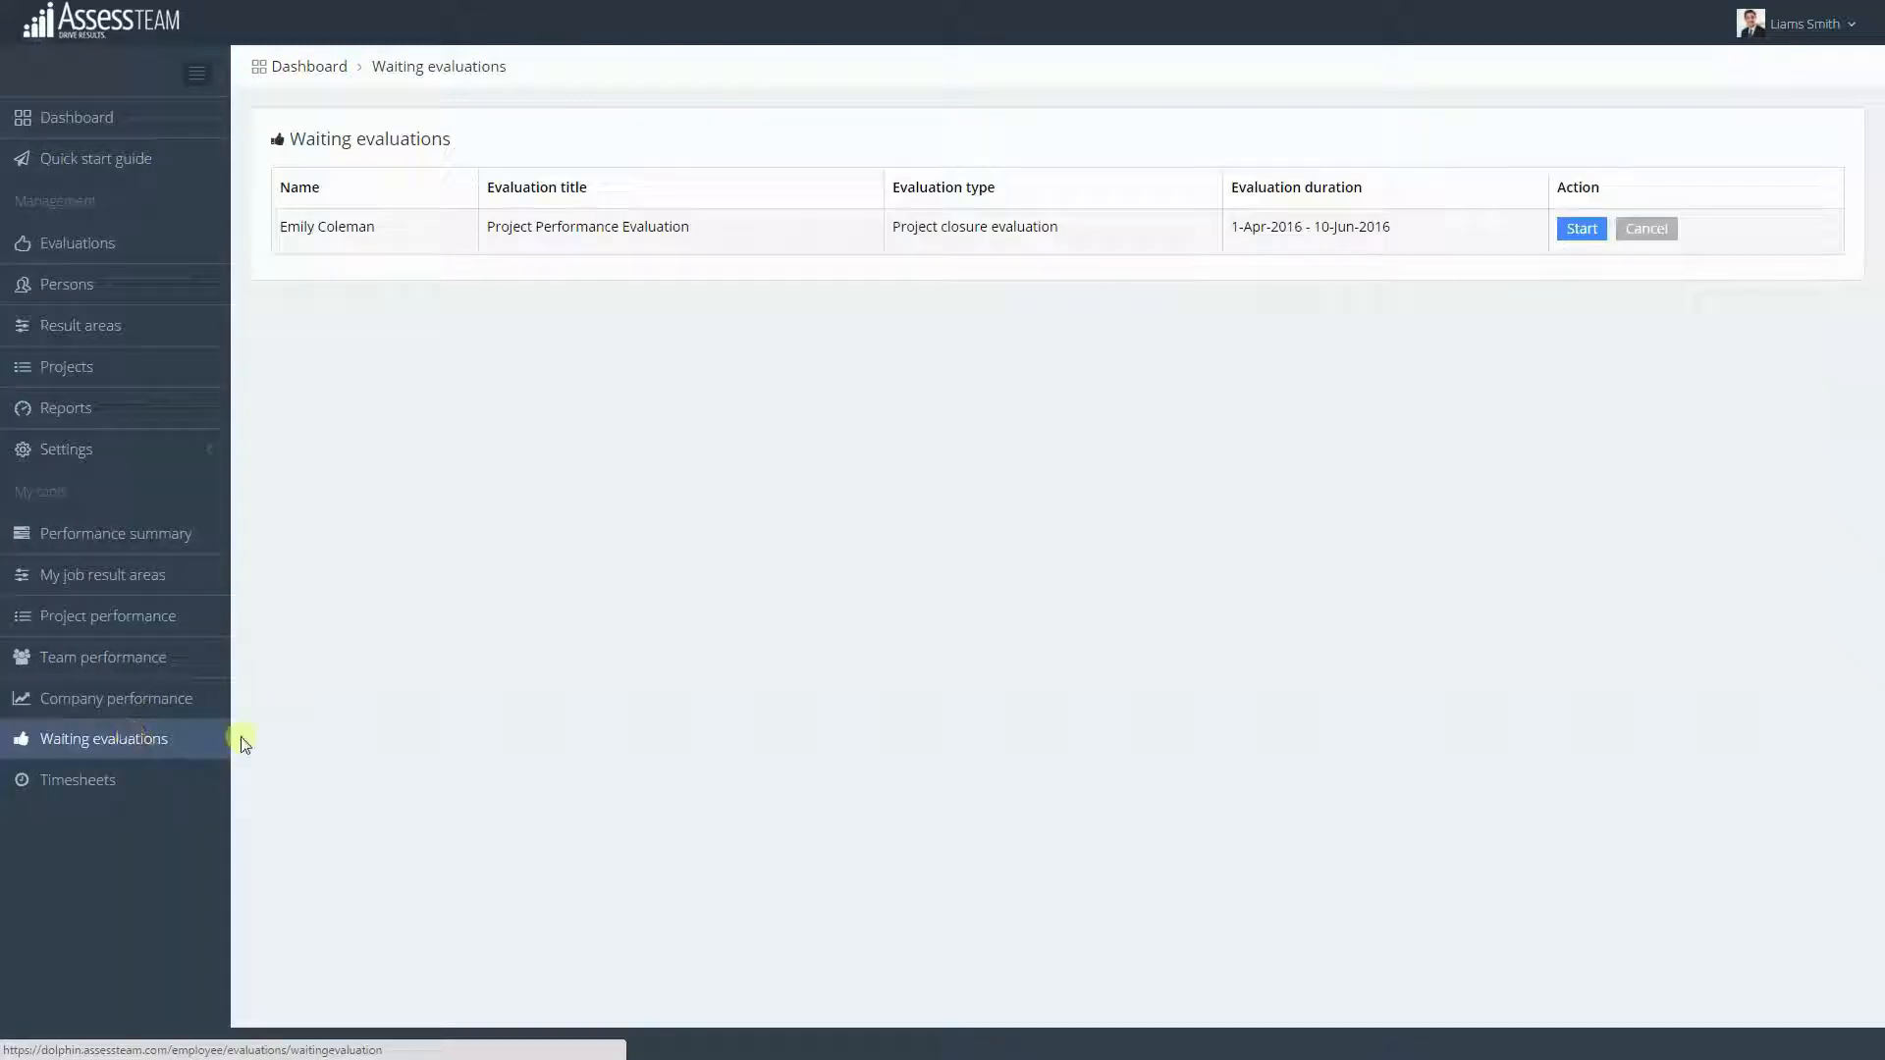
click(1580, 229)
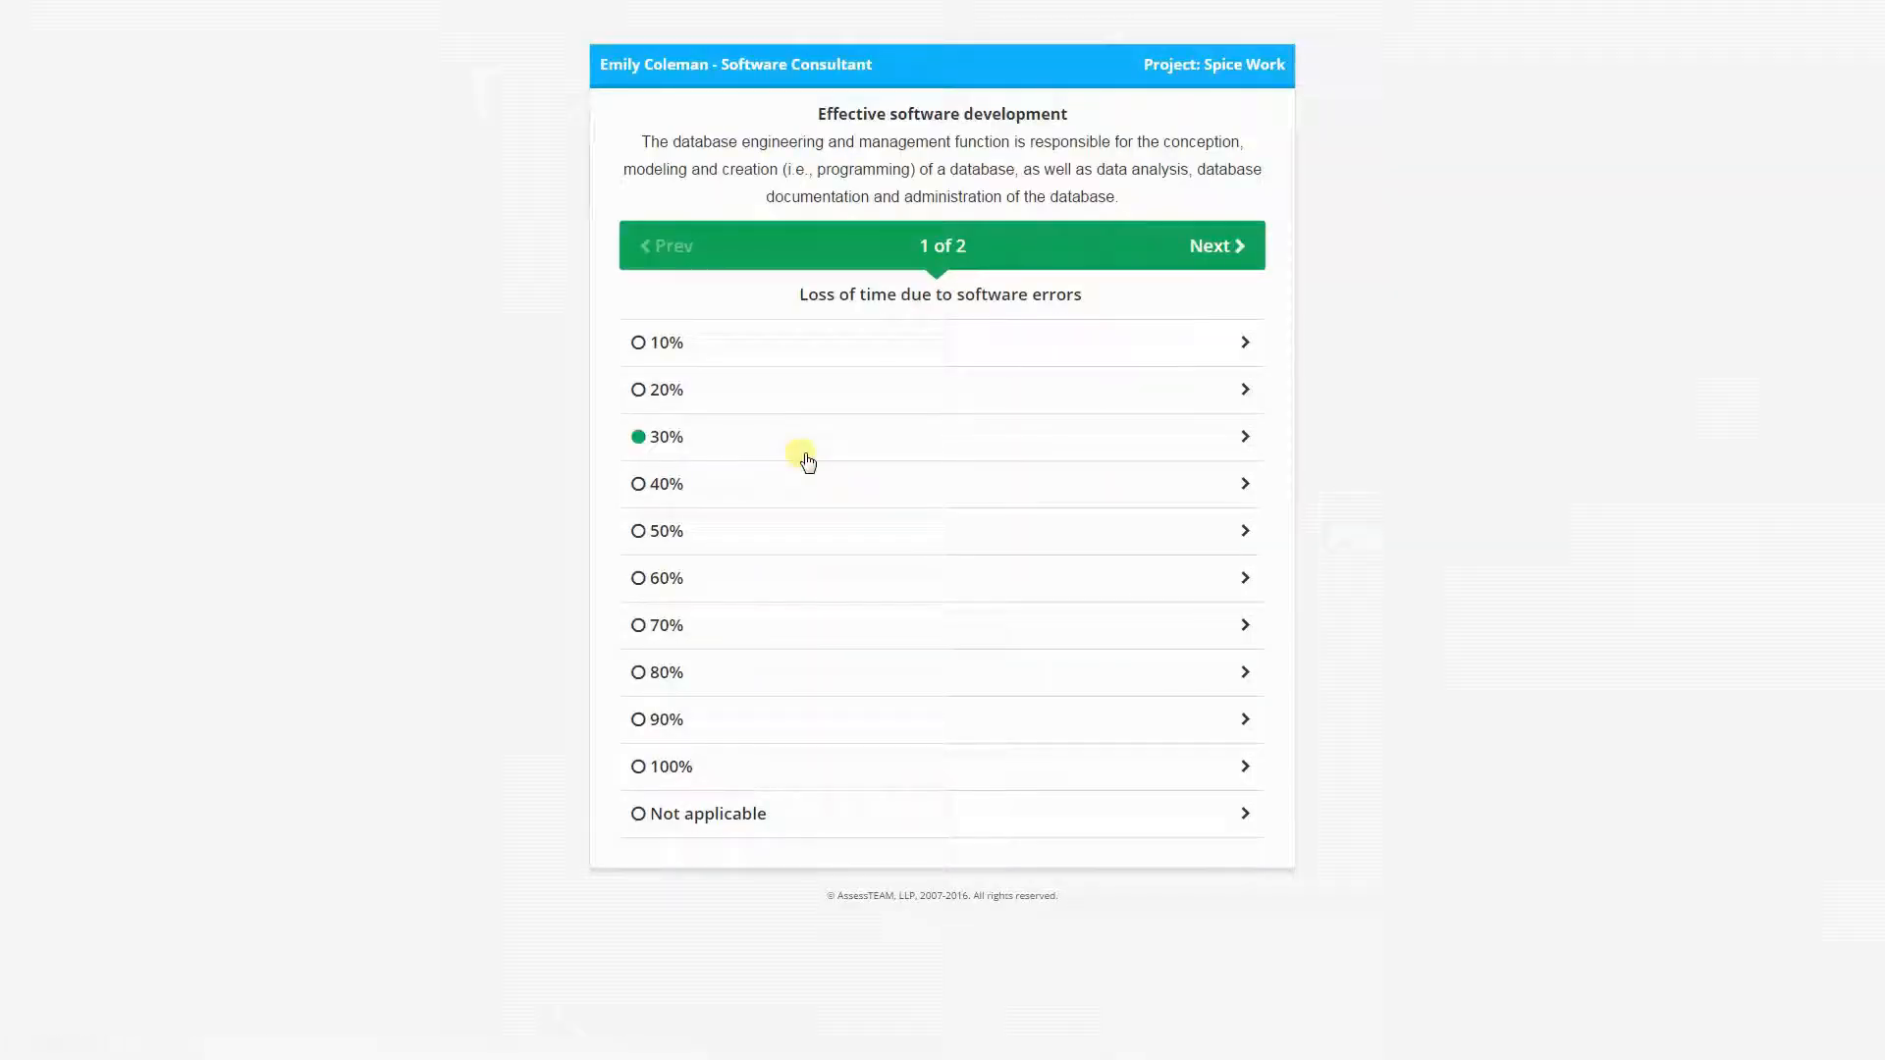
click(639, 719)
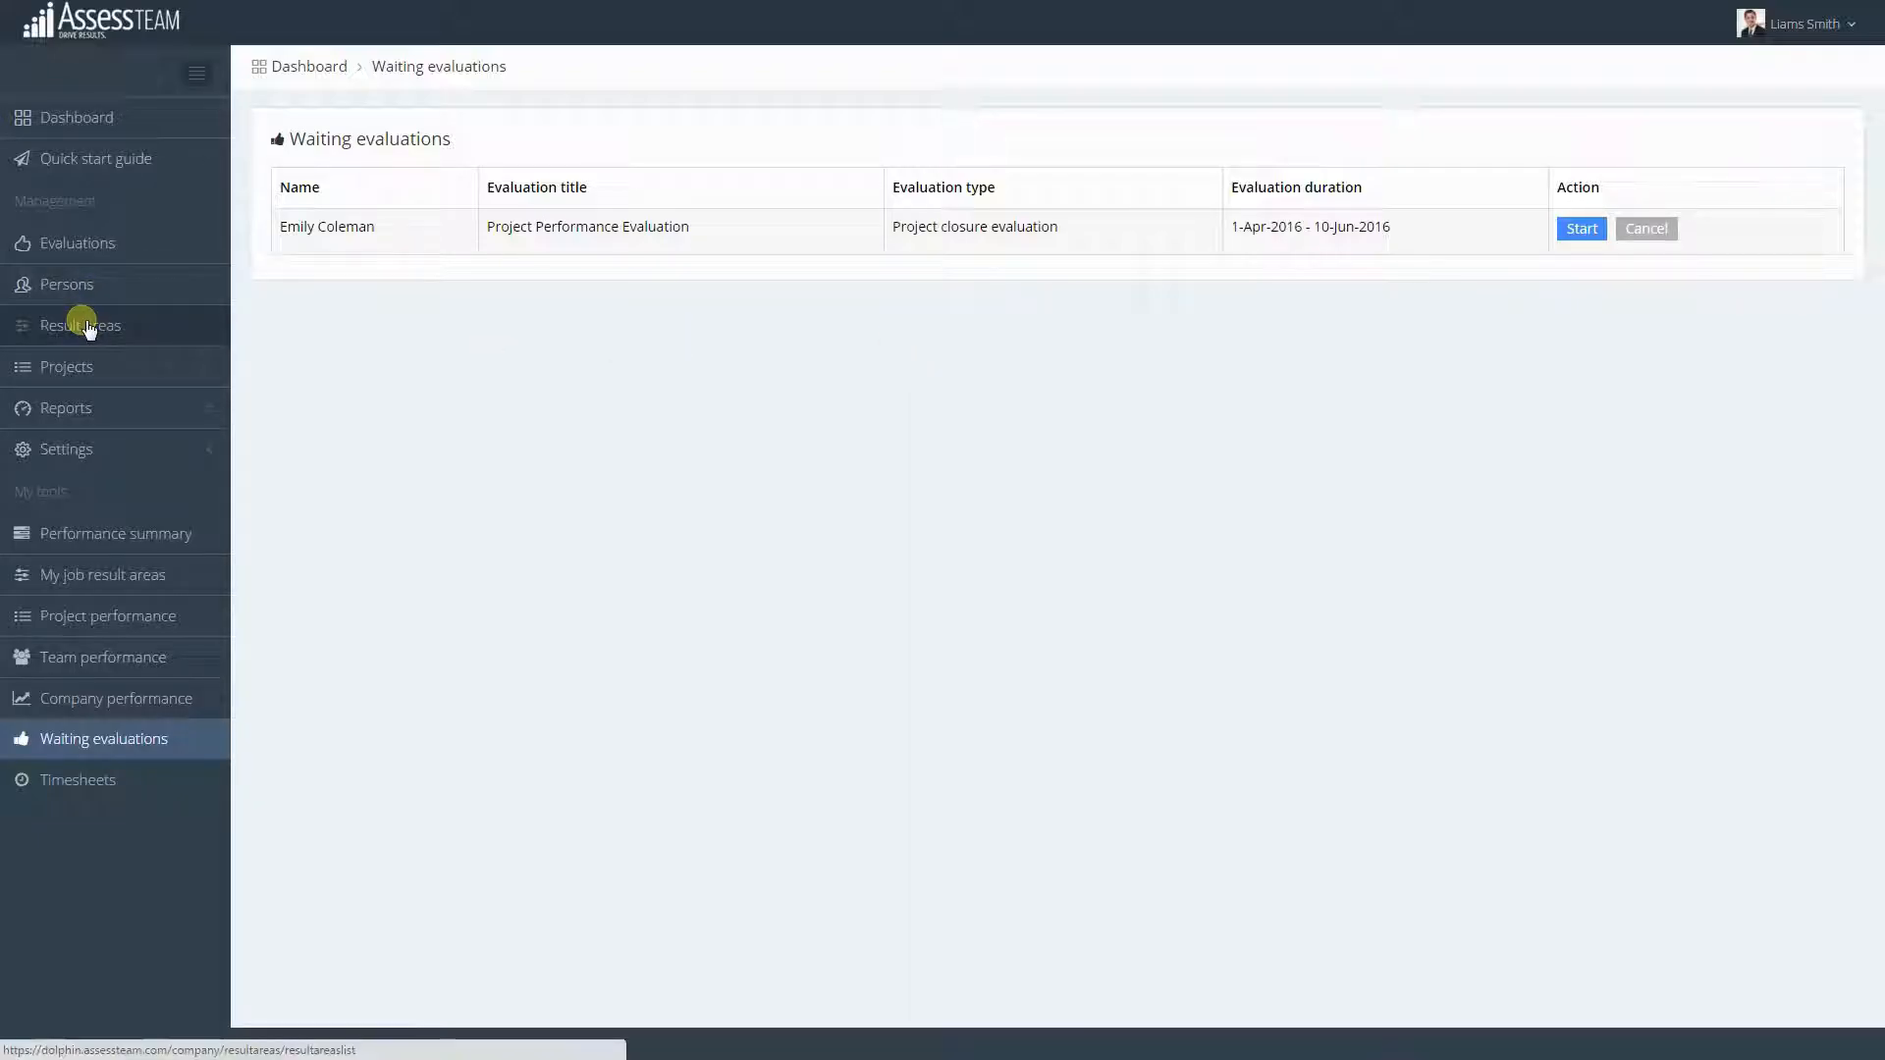
Step: Open the project requirements grasp indicator in Effective Graphics Designing and leave without saving
click(82, 325)
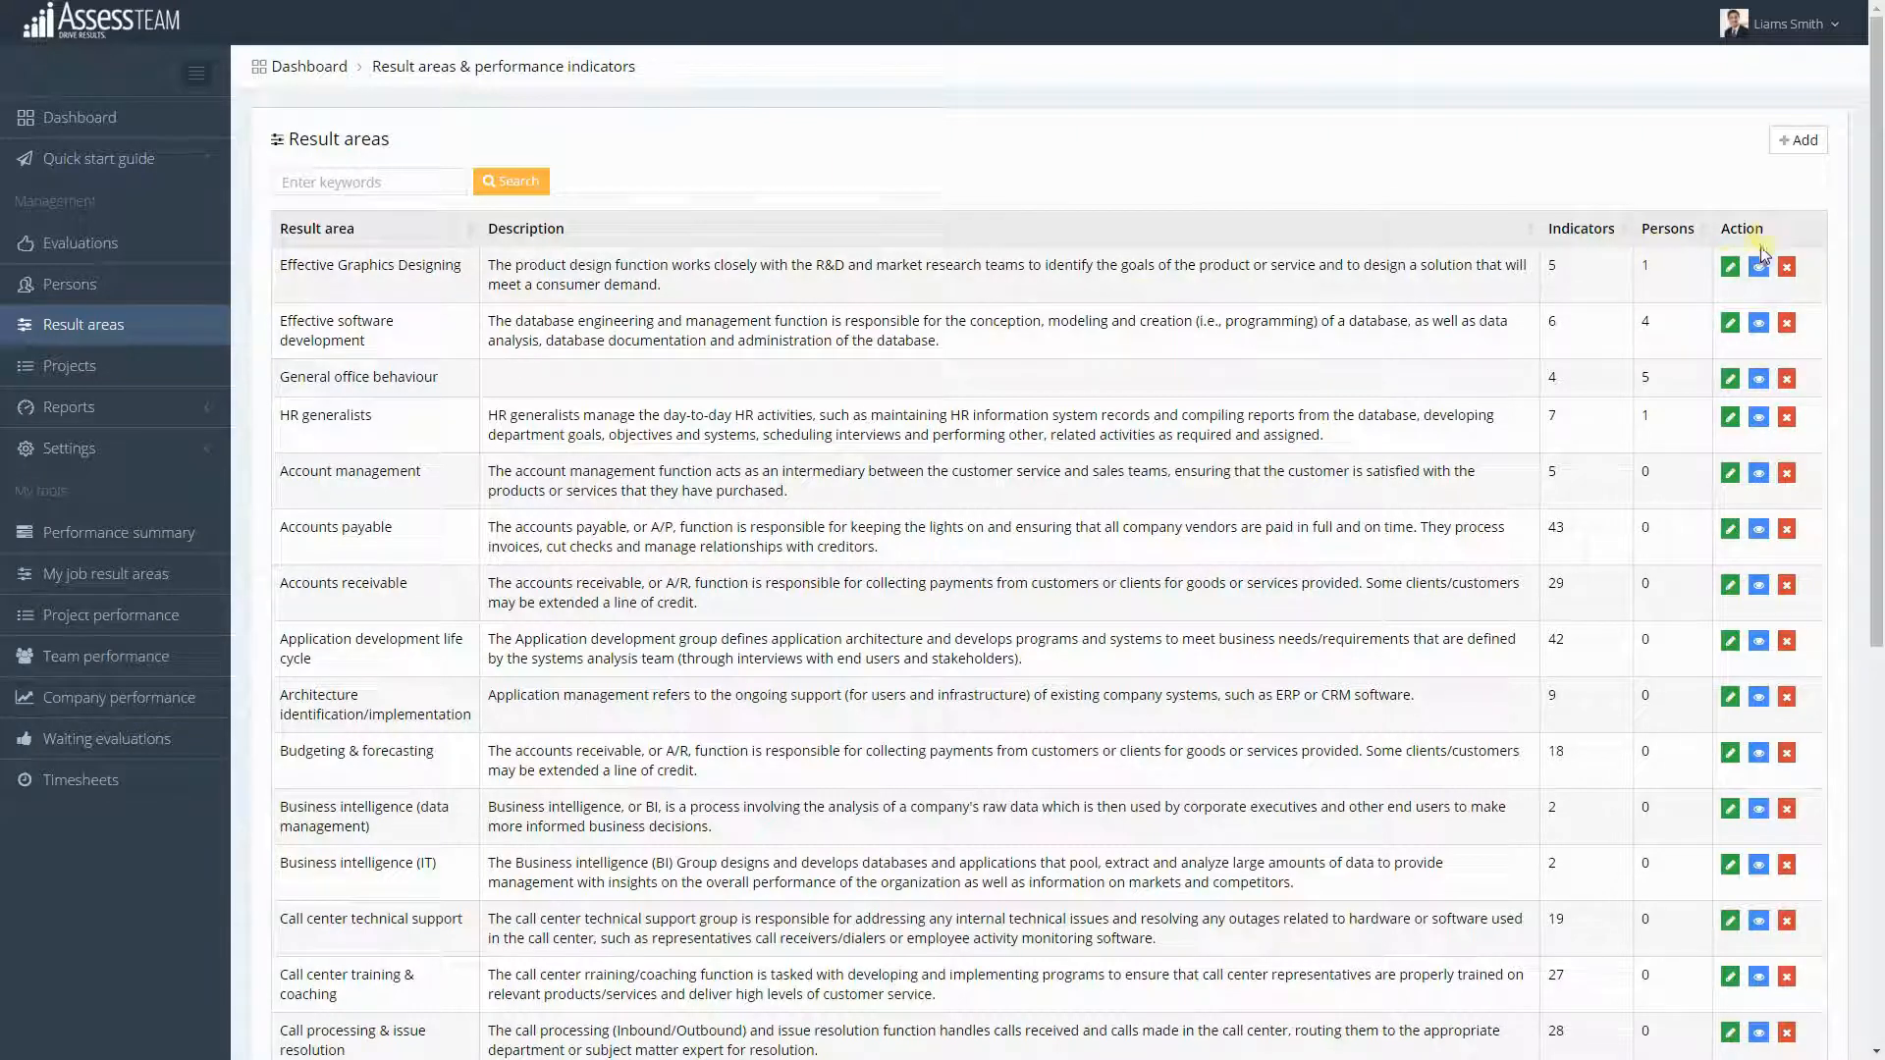
click(1729, 267)
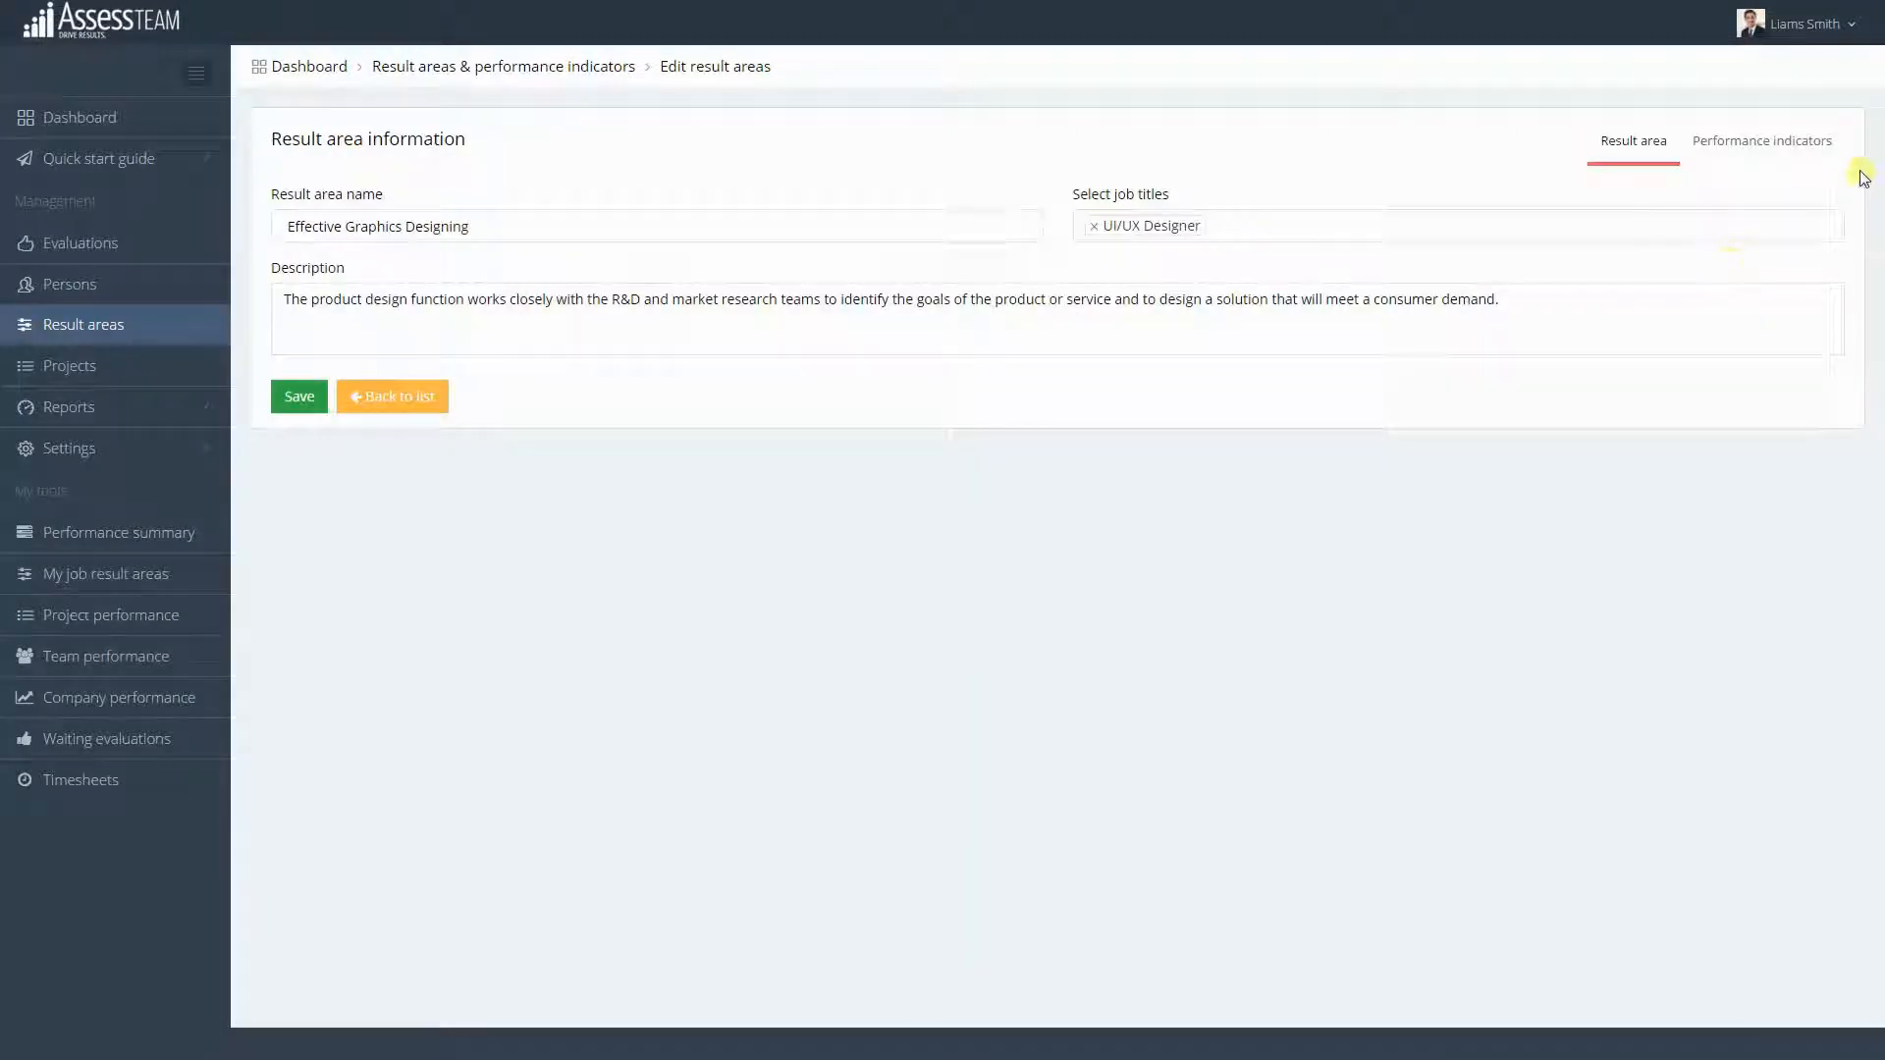
click(1761, 141)
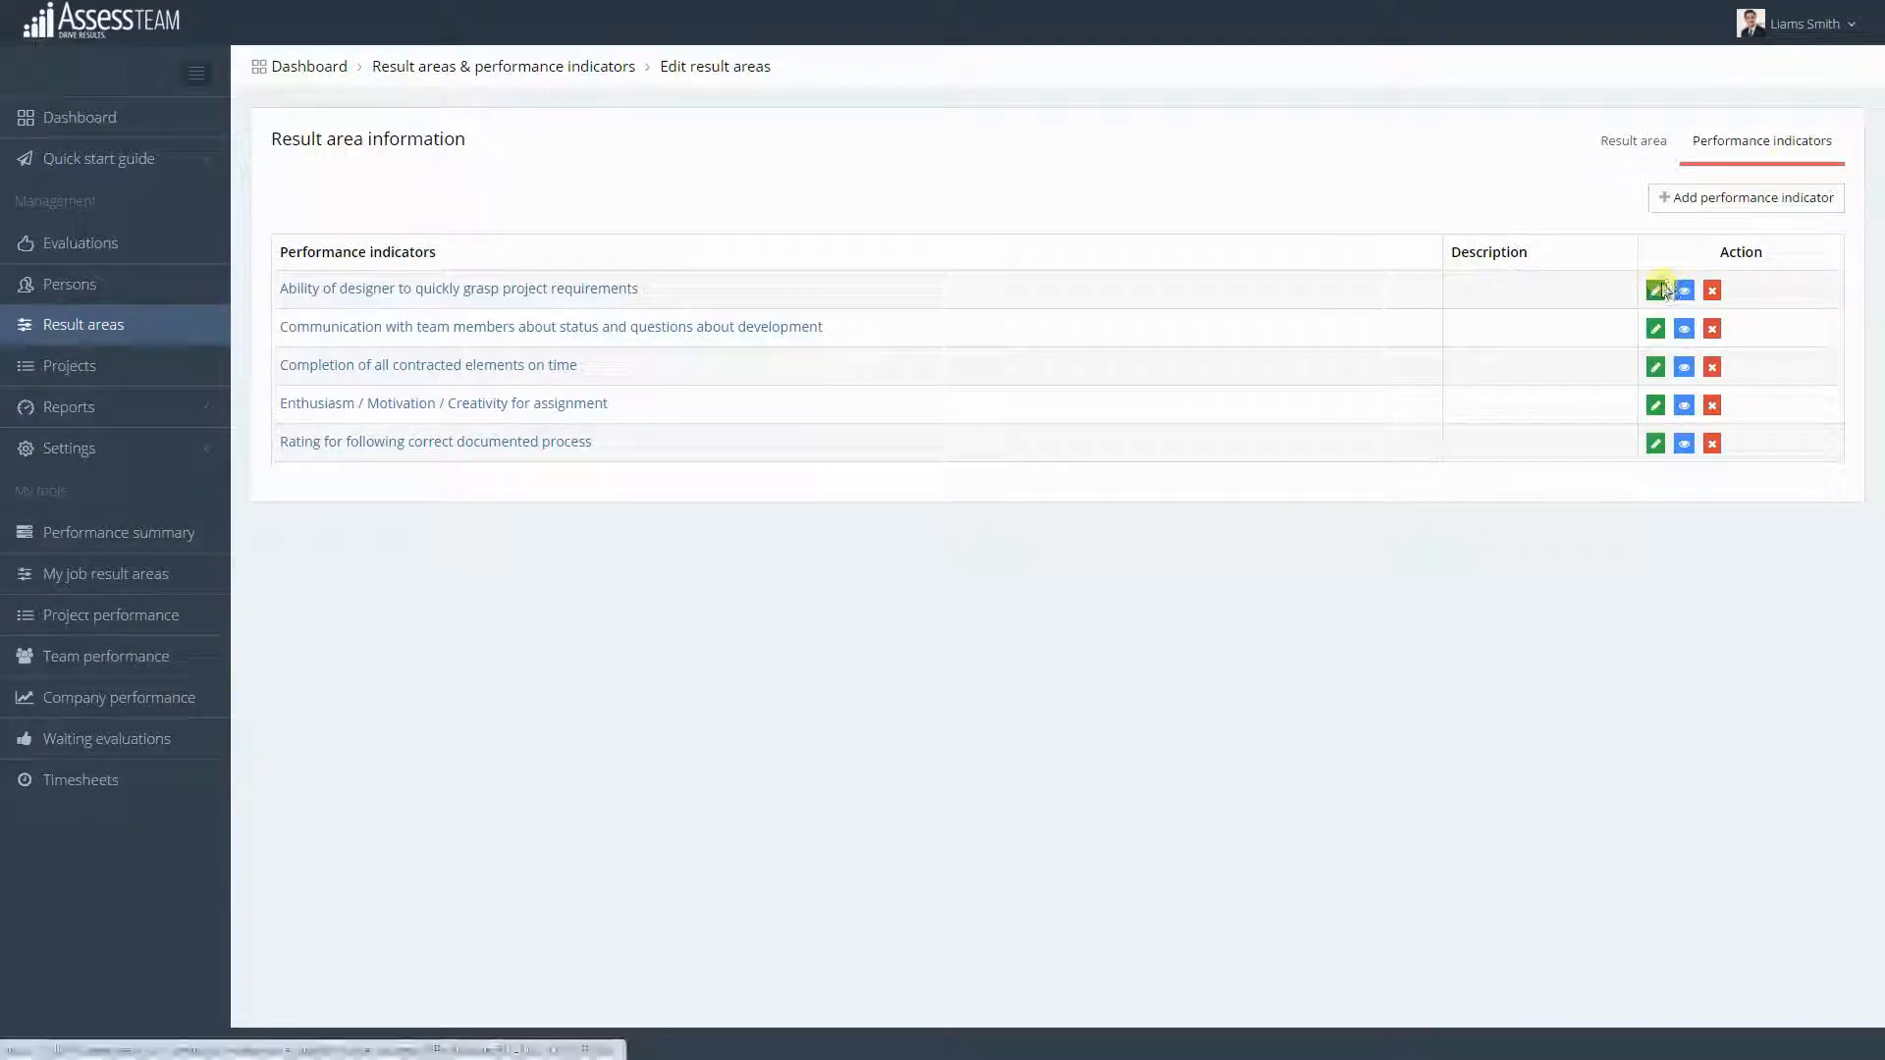
click(1655, 289)
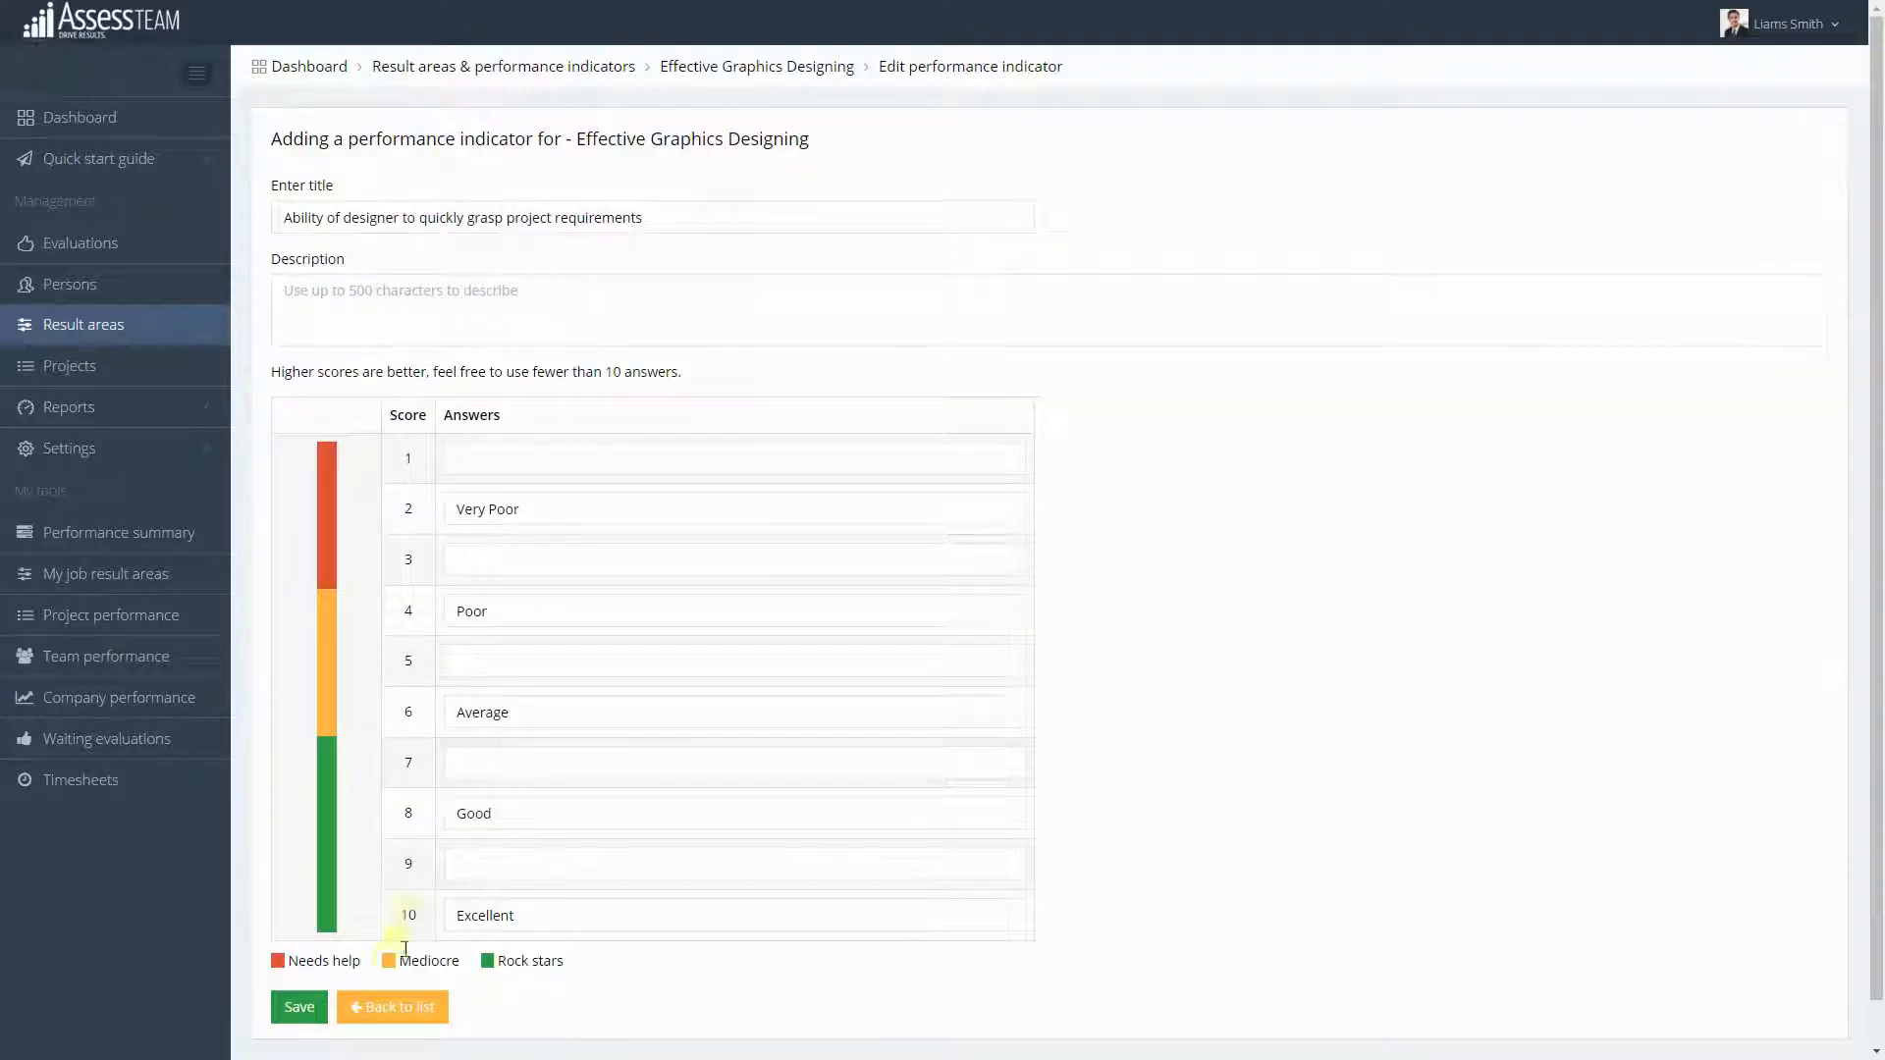
click(391, 1007)
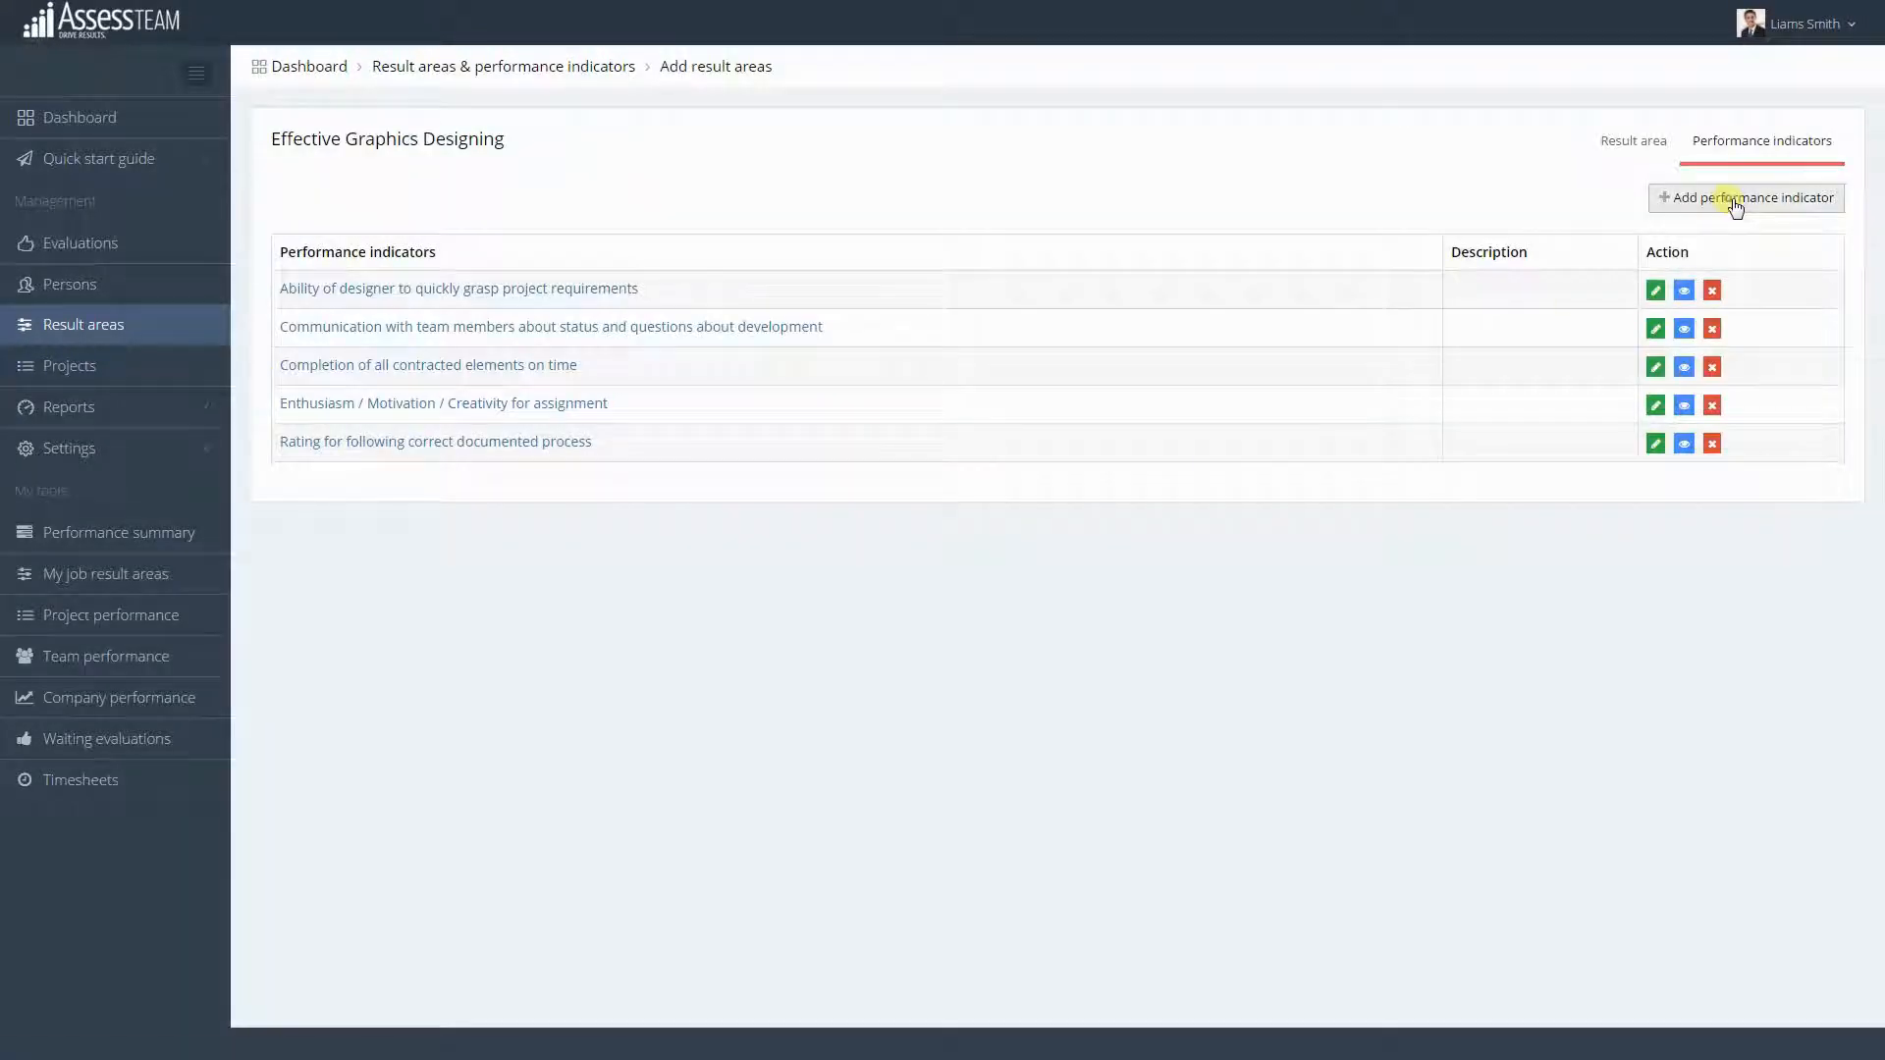
Step: Preview the new performance indicator form unsaved, then return to the Result areas list
click(1745, 198)
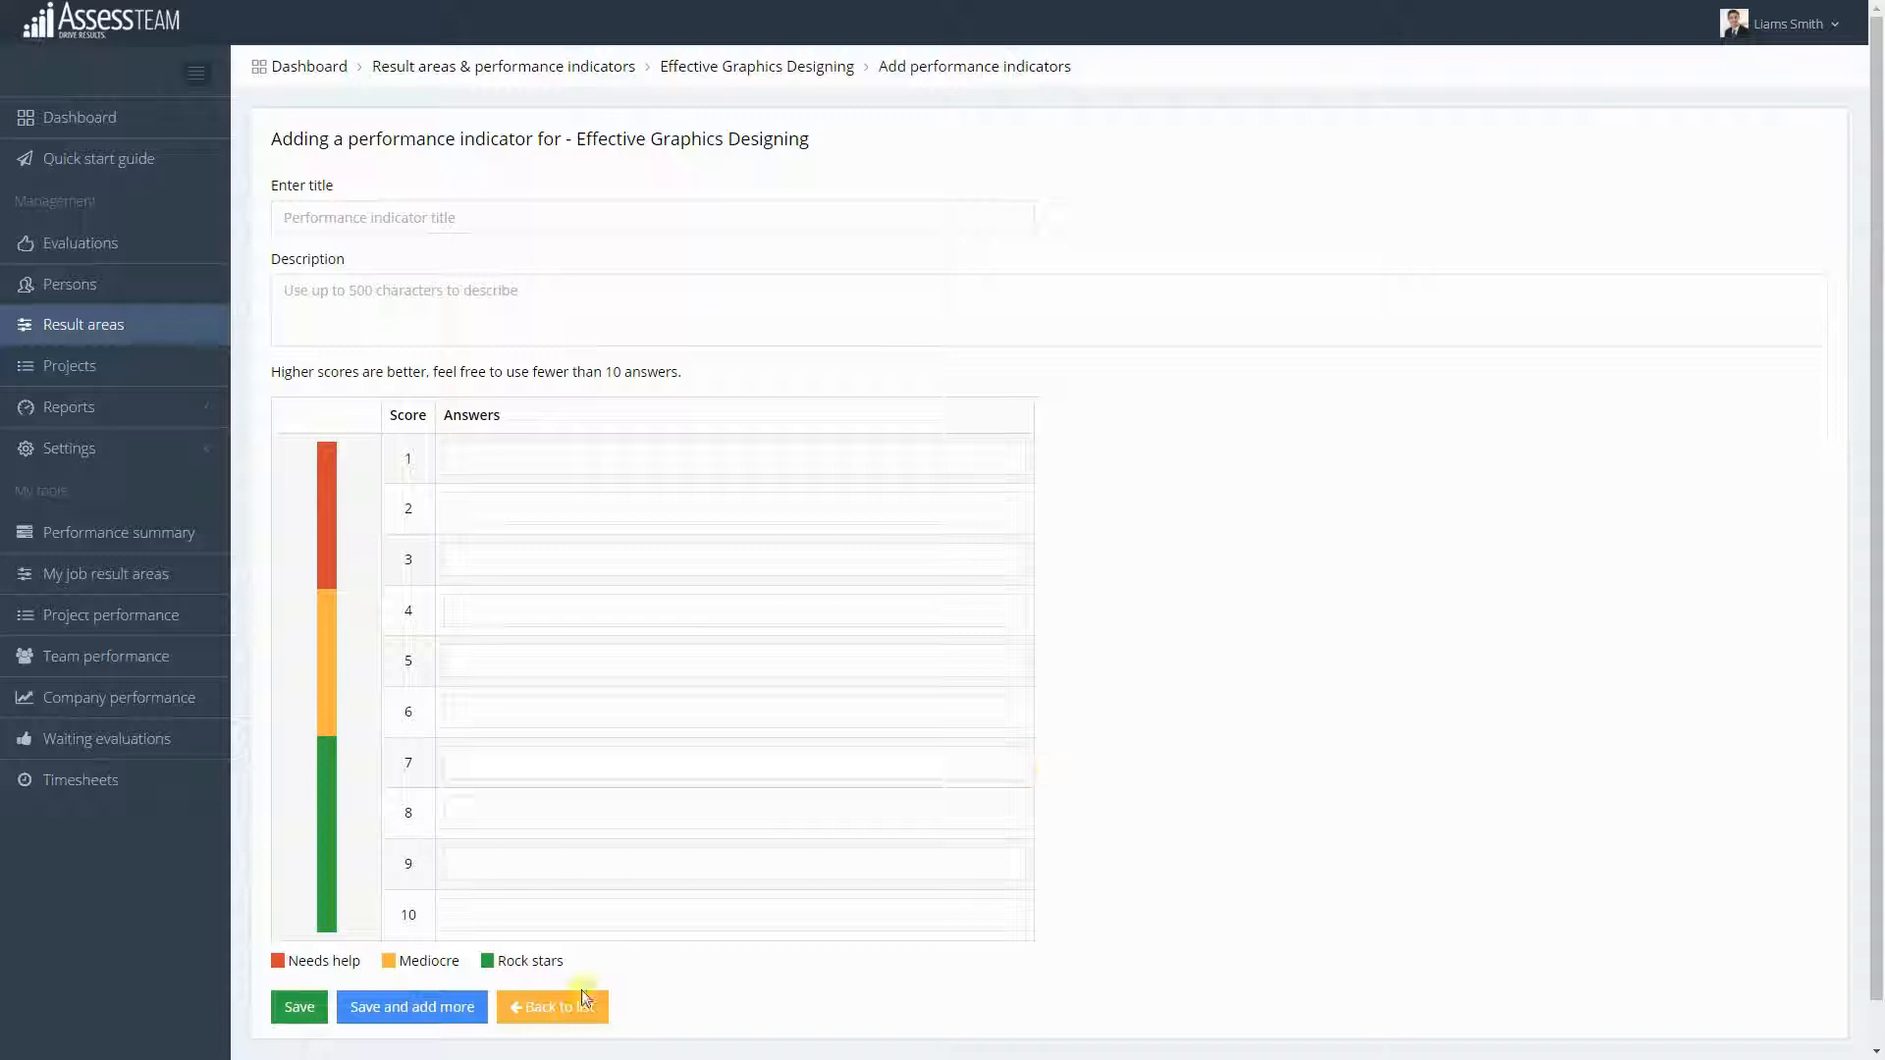
click(552, 1006)
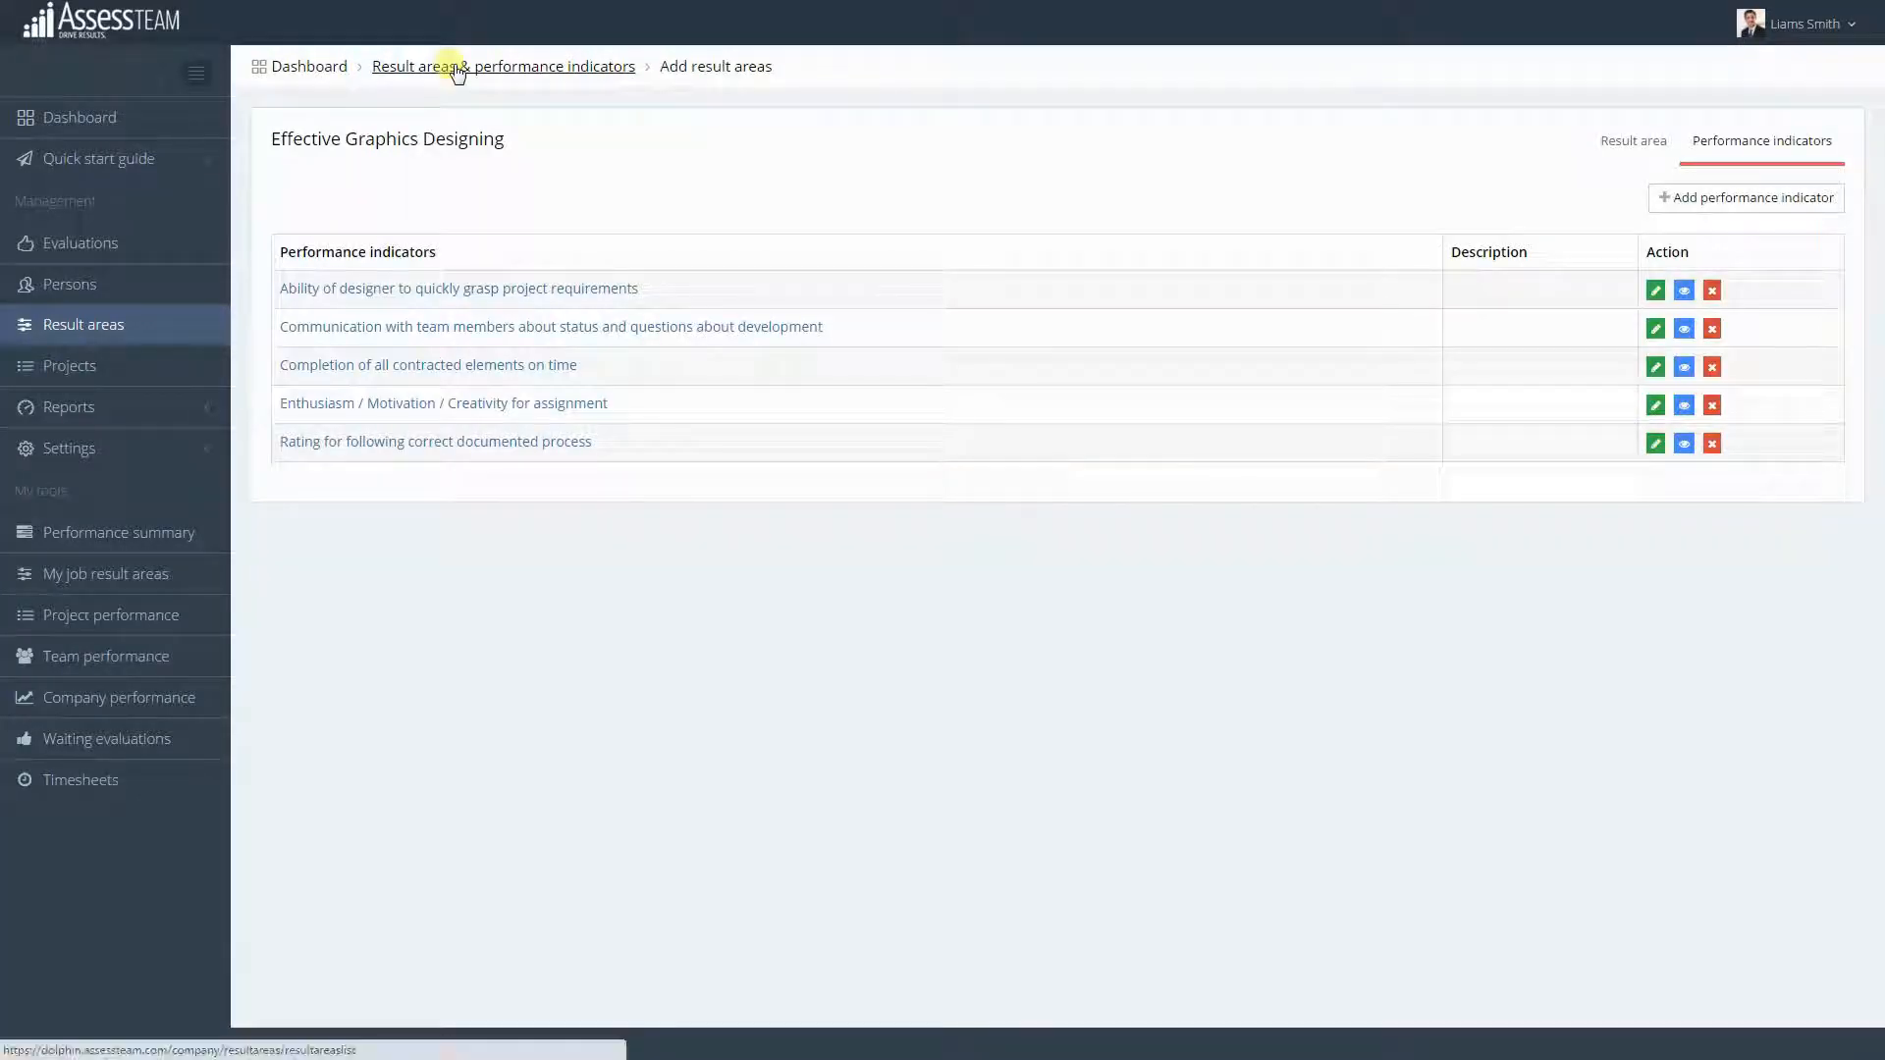
click(503, 66)
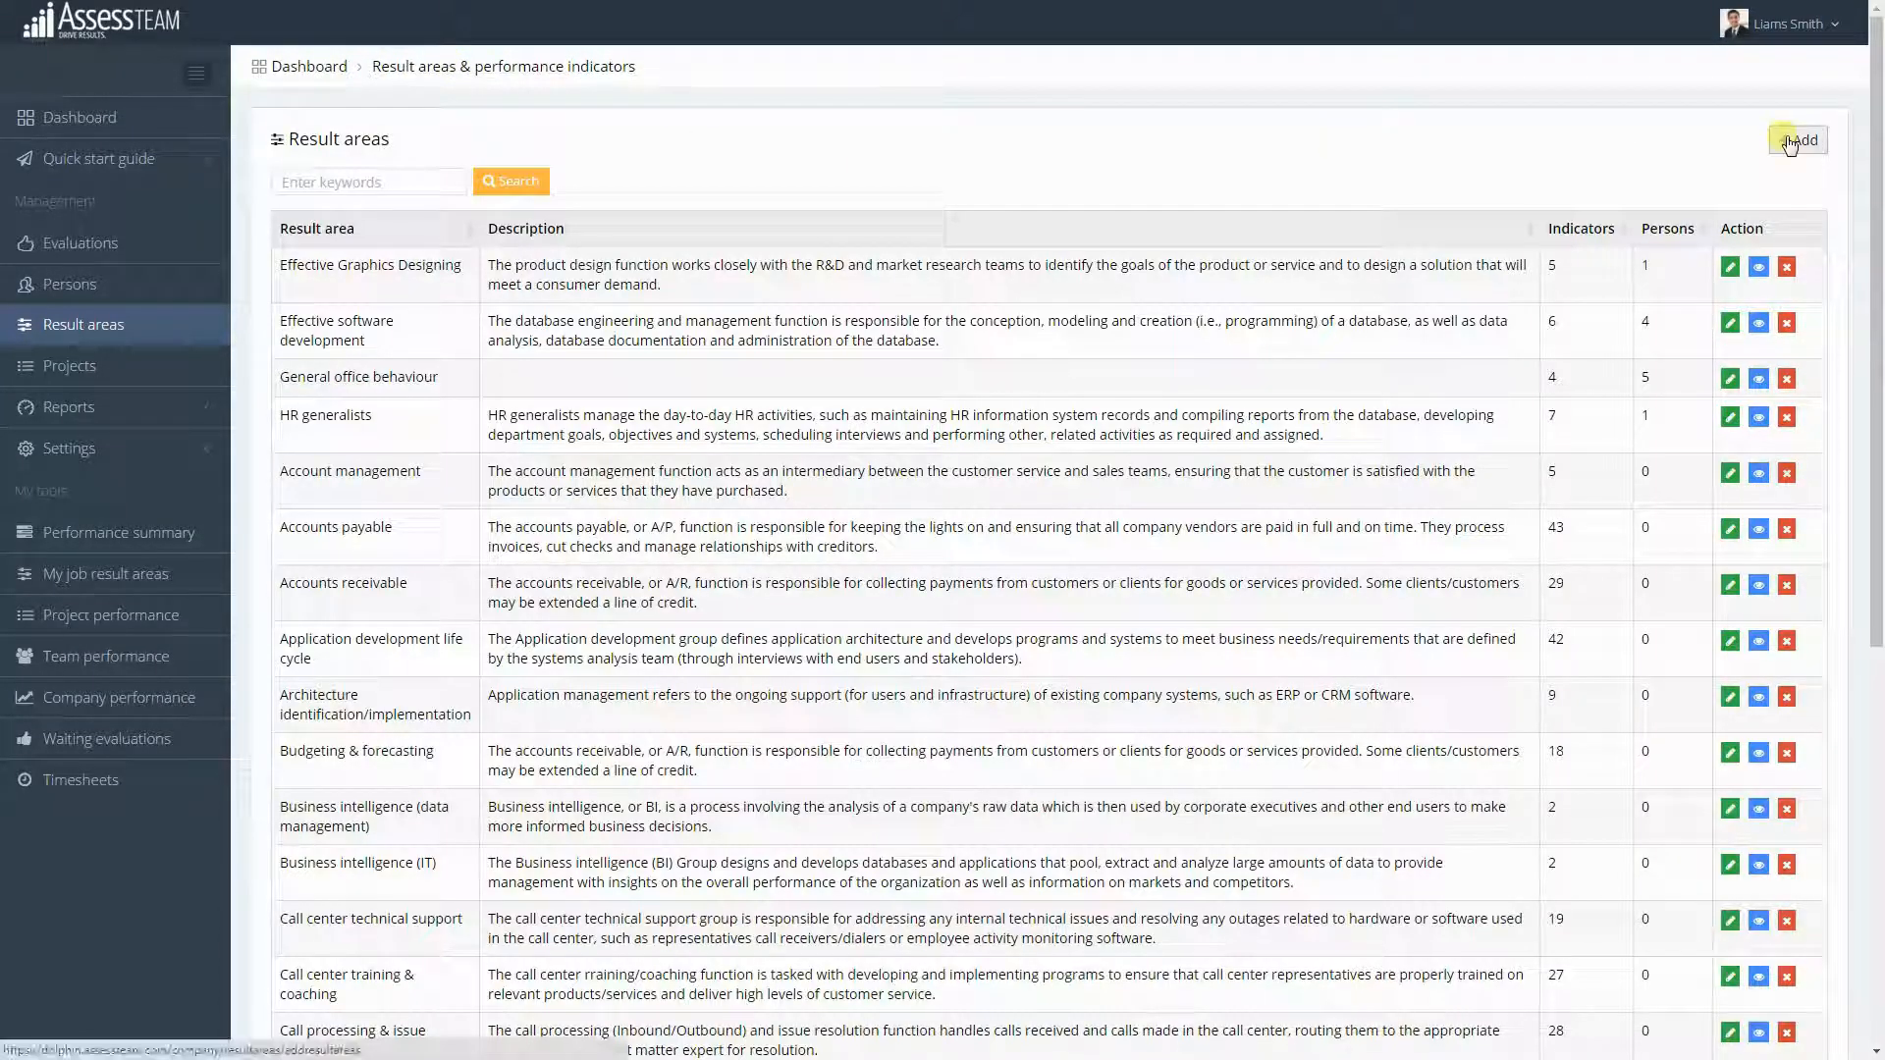
Step: Open a new result area form, focus its Description, then go to the people section
click(1795, 139)
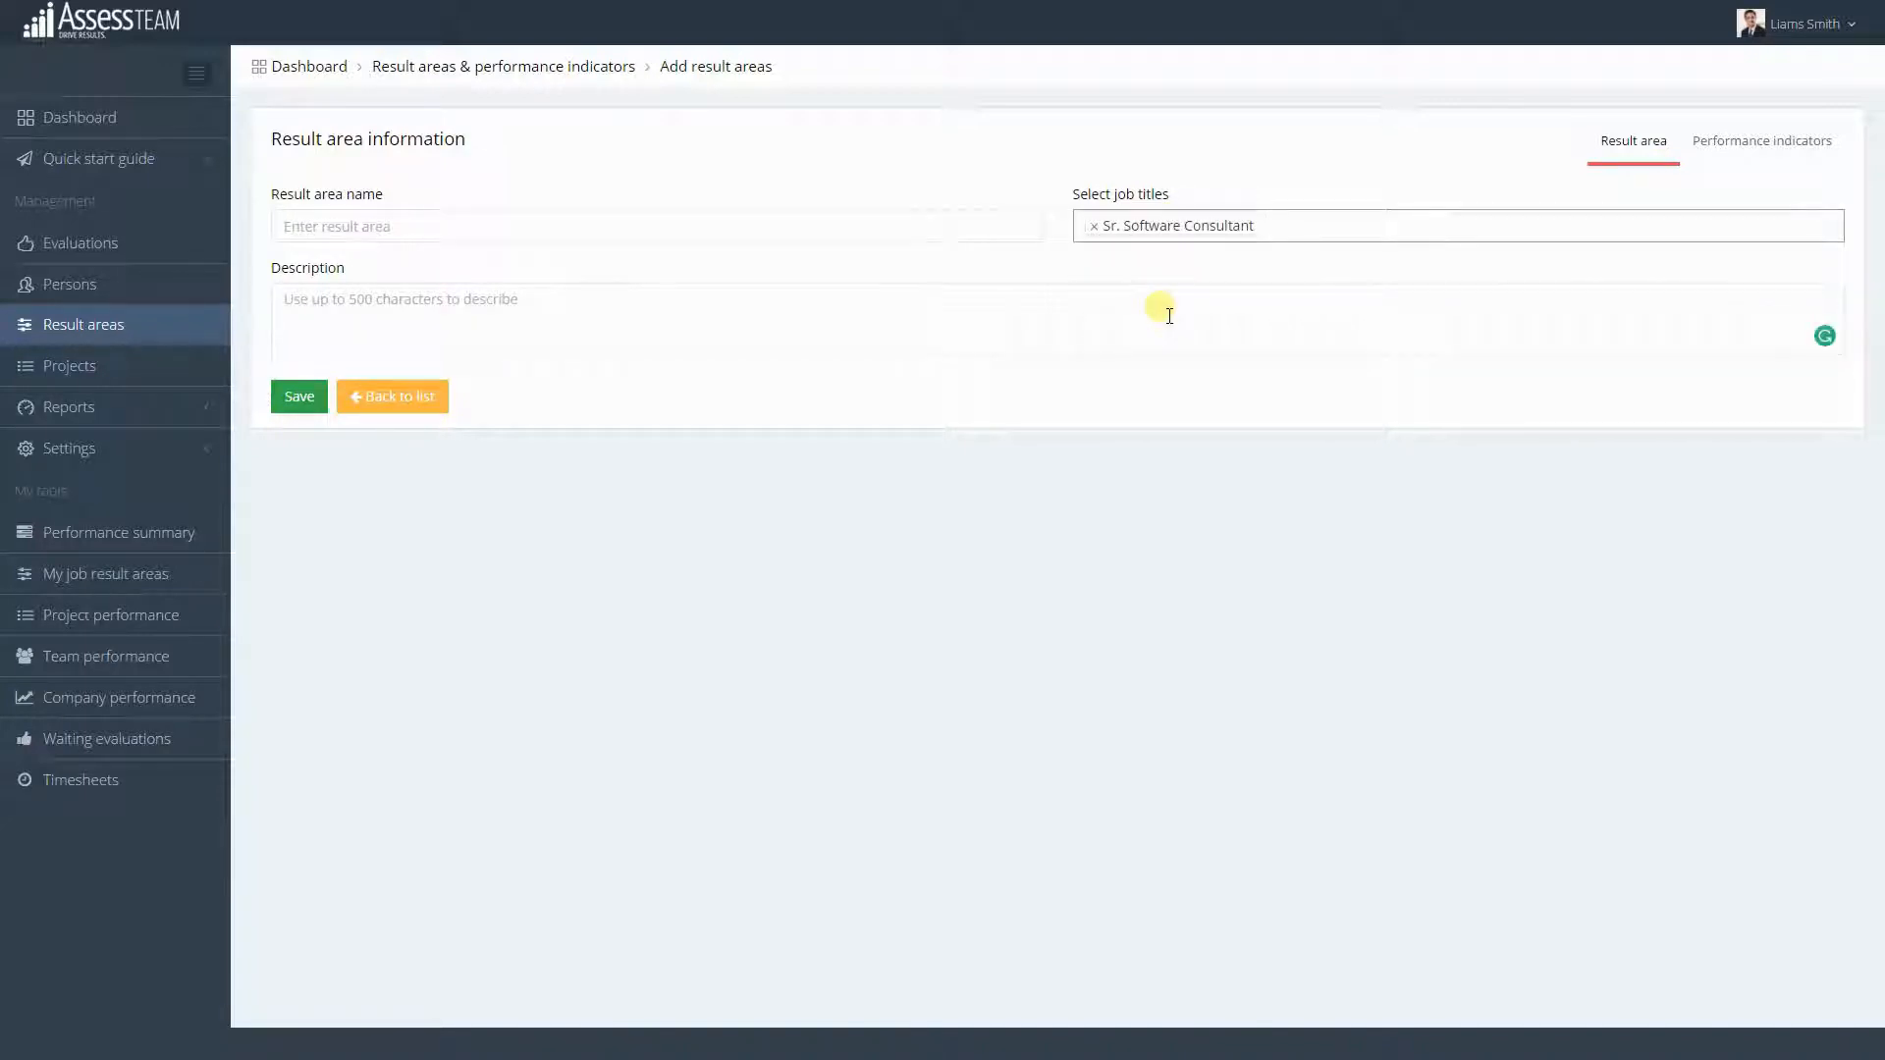
click(66, 284)
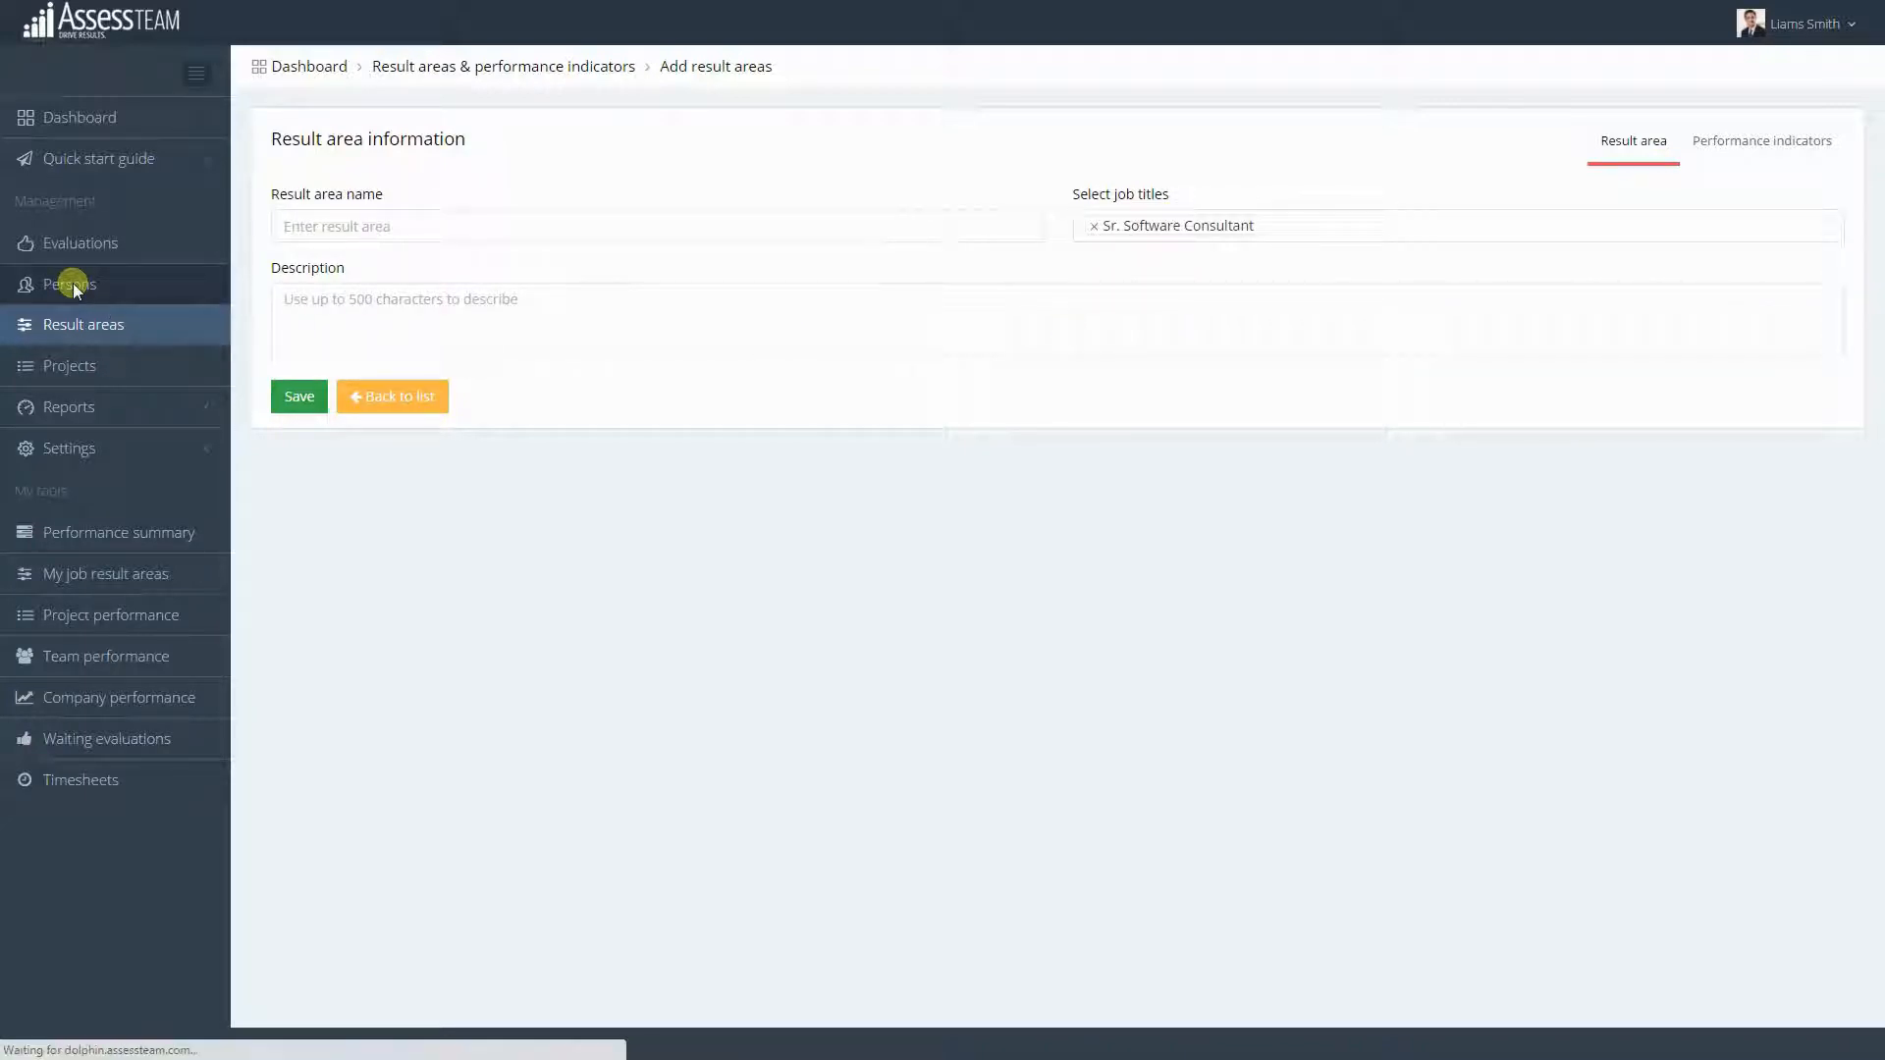
click(69, 283)
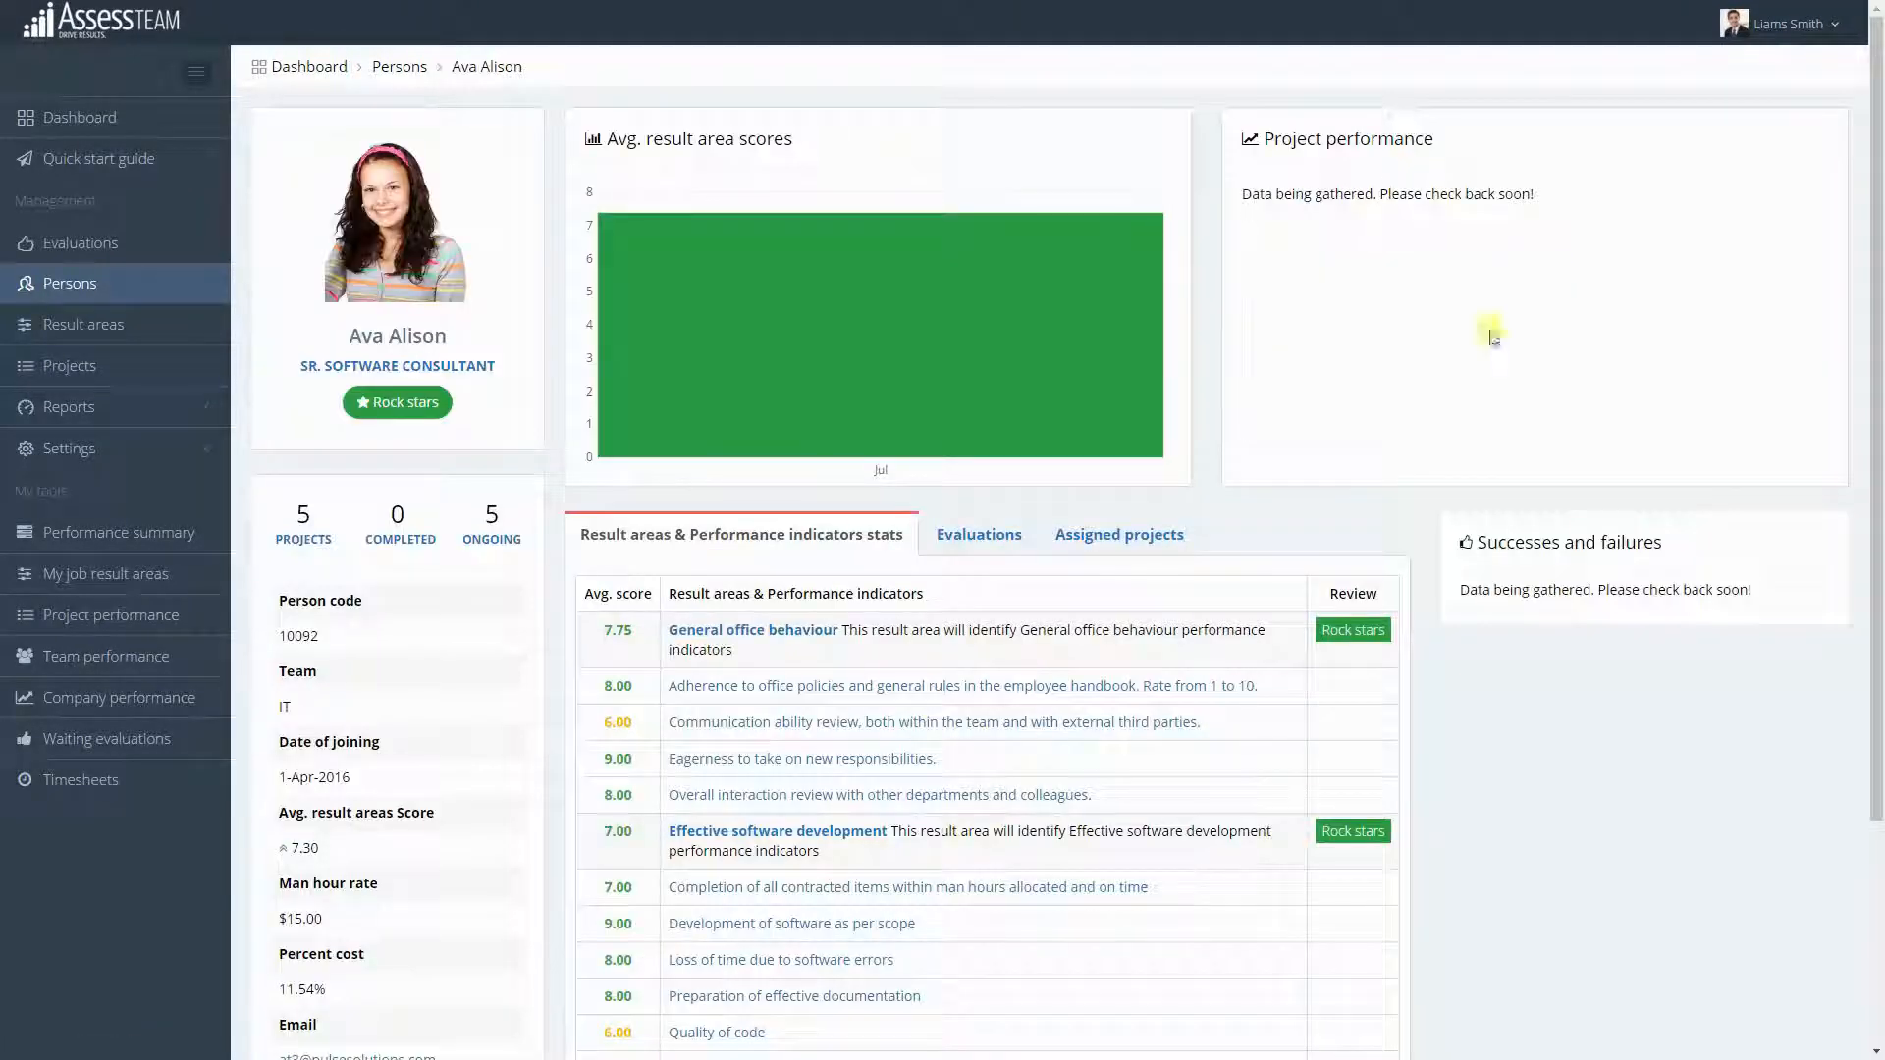
scroll(down, 3)
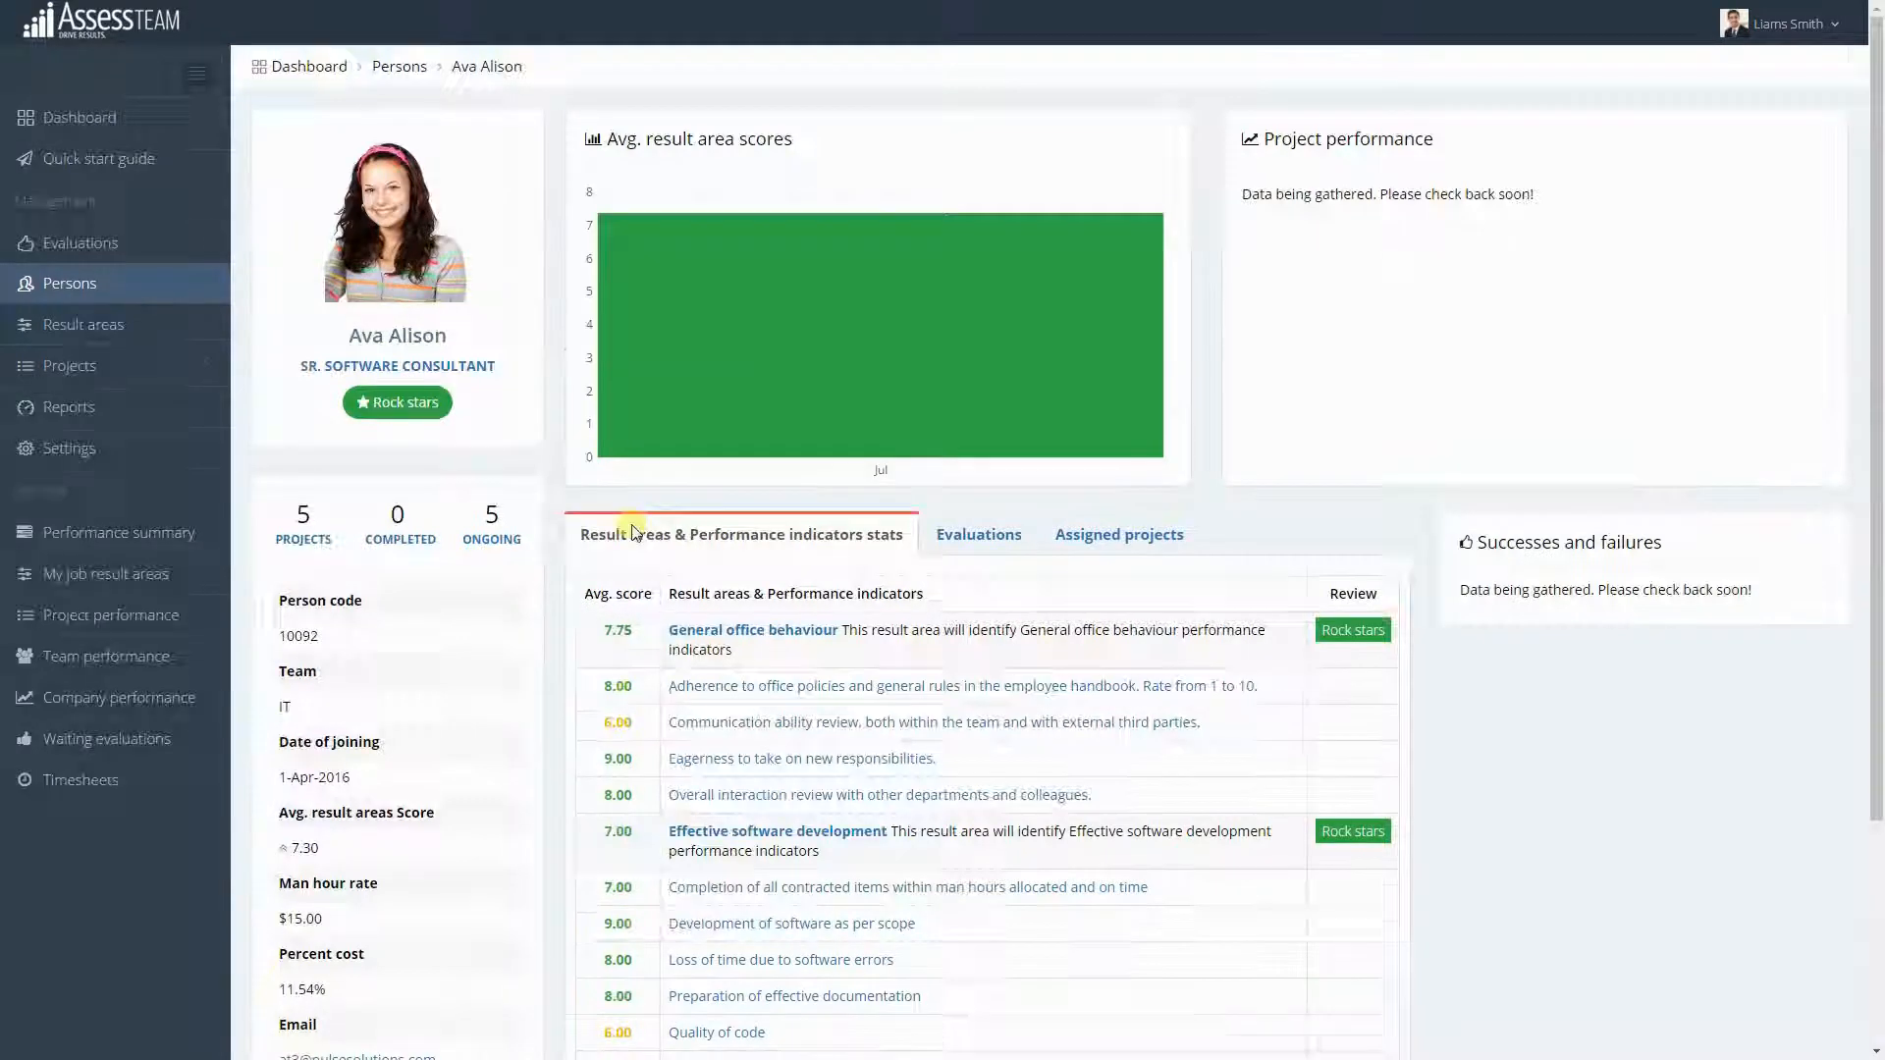
scroll(down, 3)
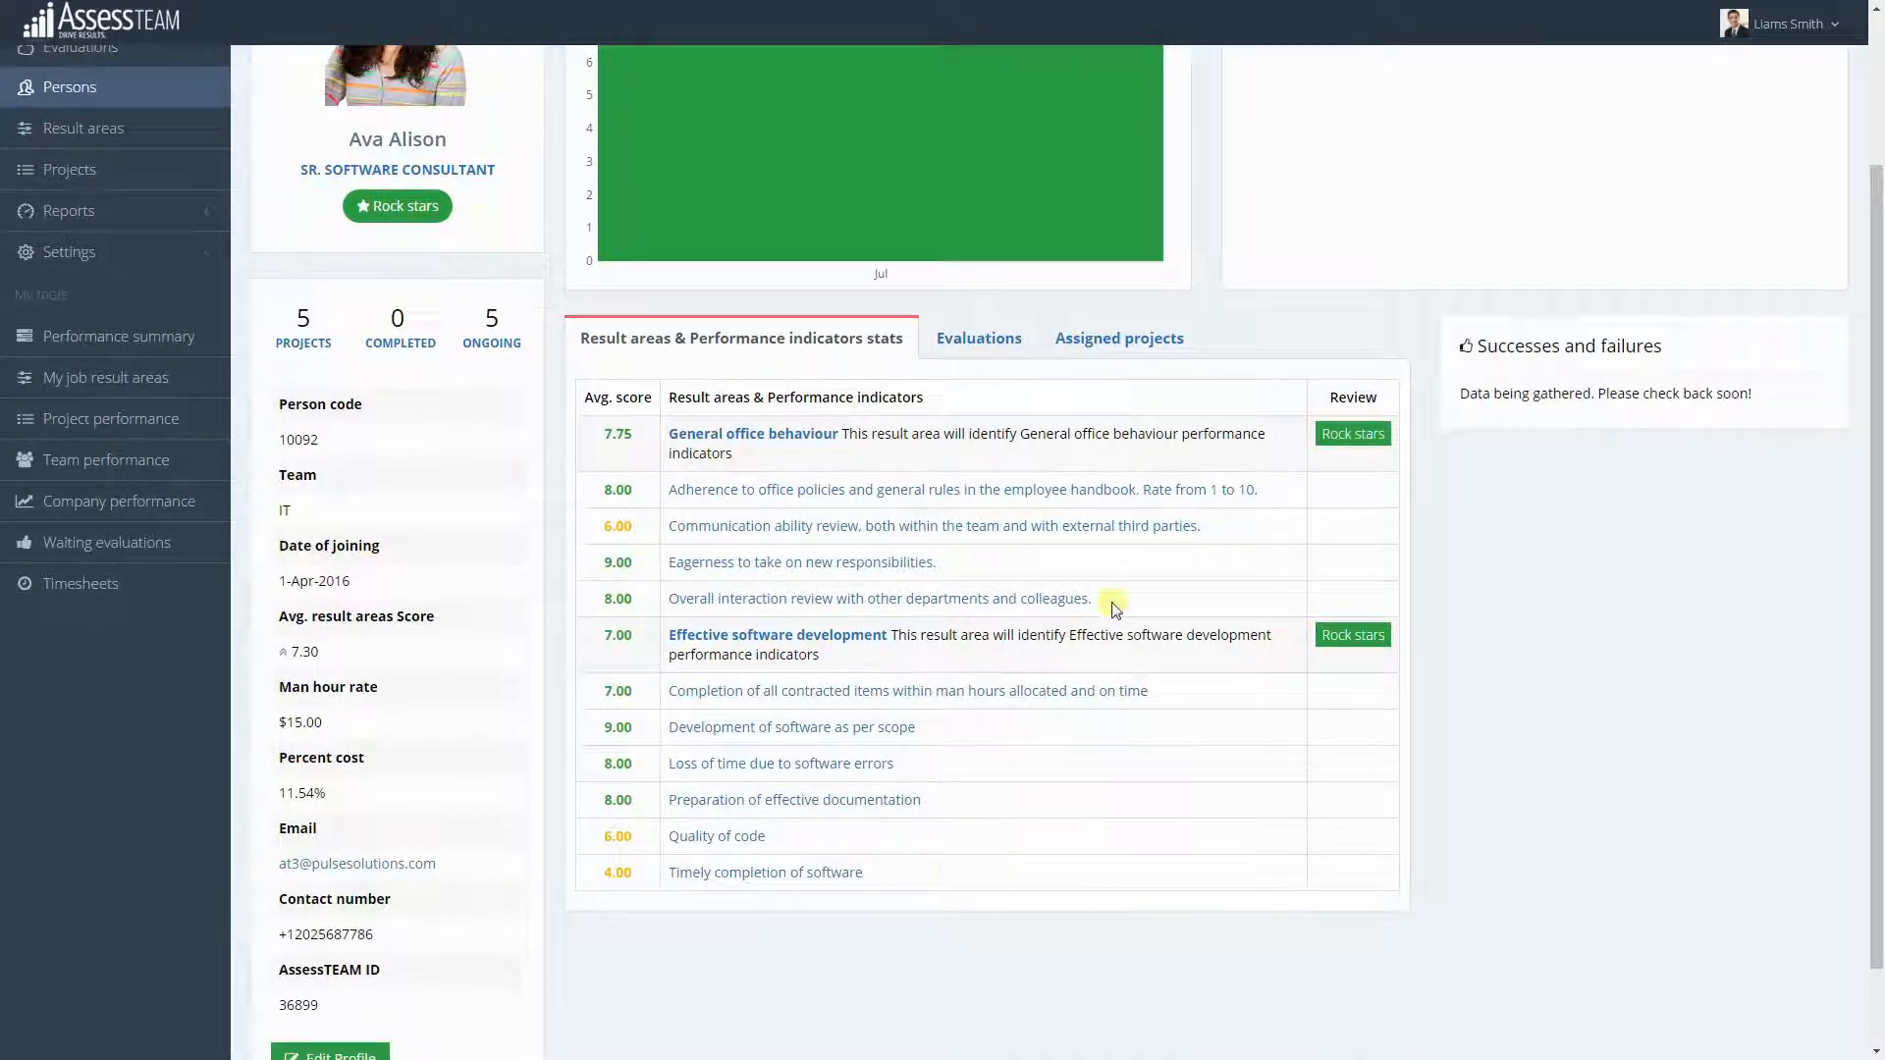